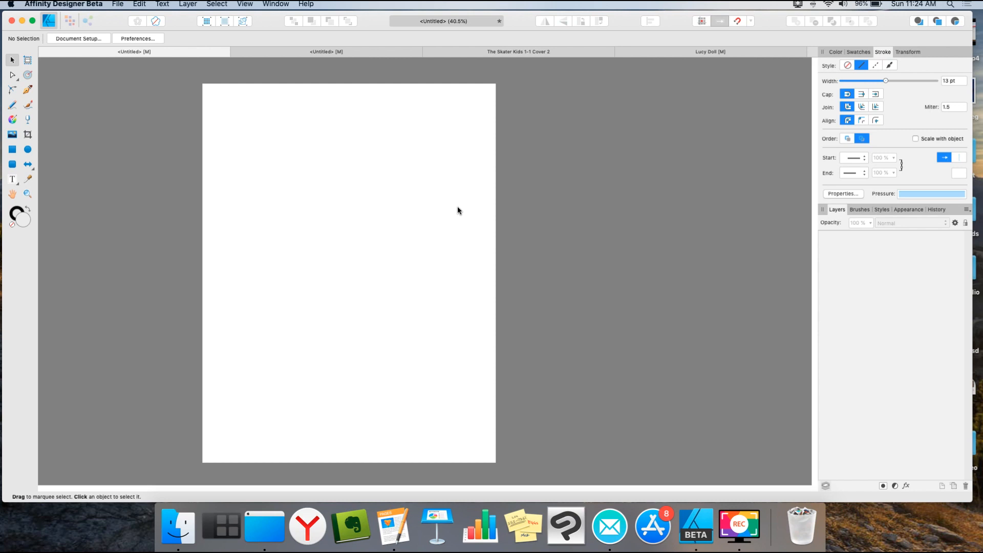
pyautogui.moveTo(384, 197)
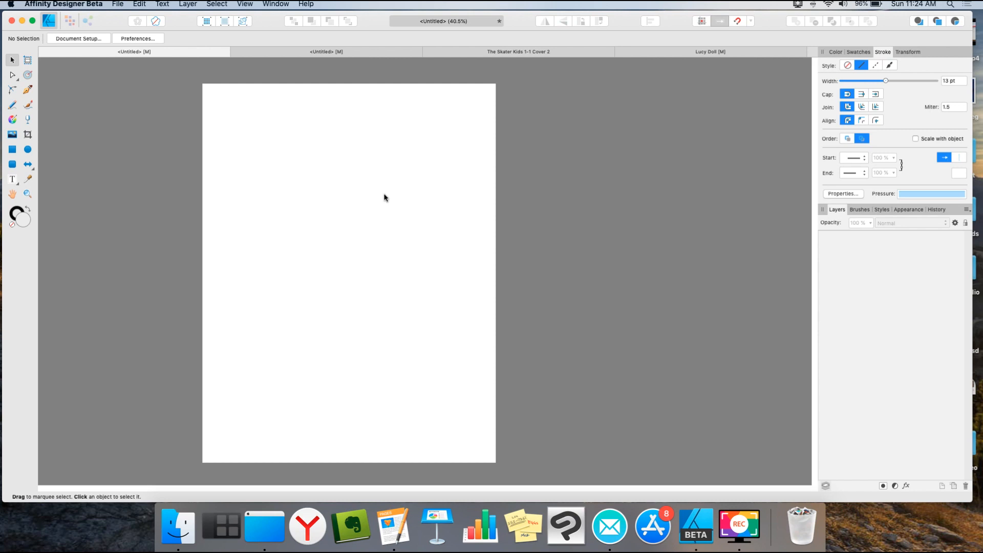
pyautogui.moveTo(402, 203)
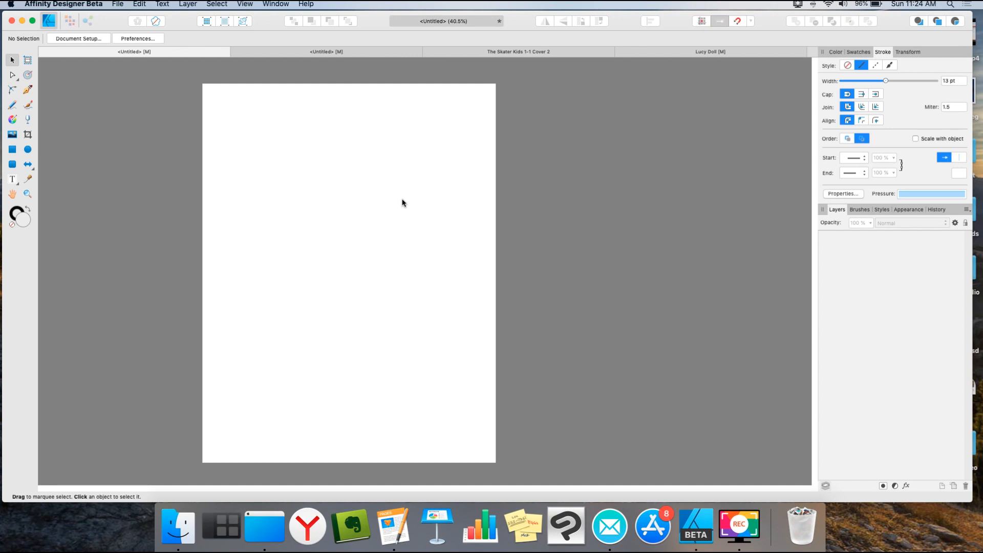
pyautogui.moveTo(281, 154)
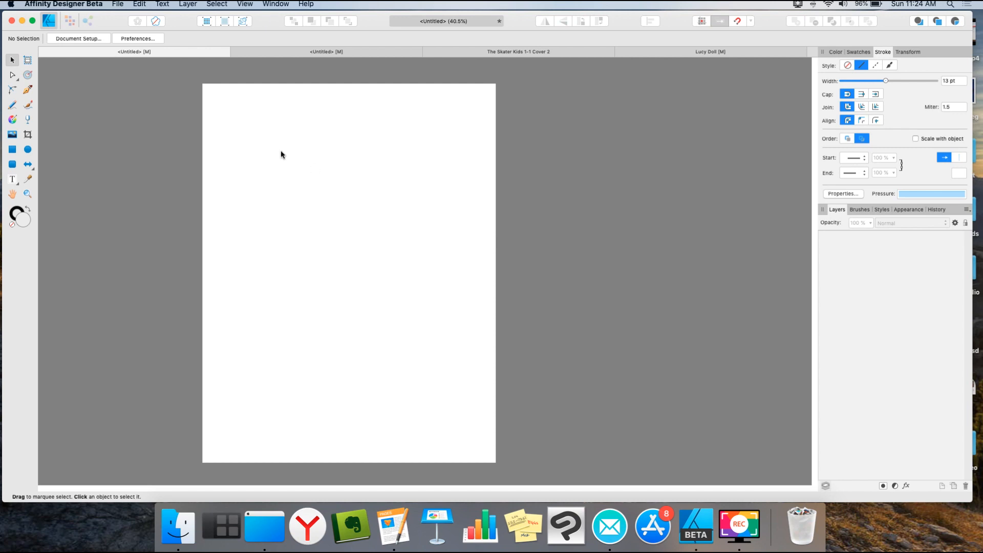
pyautogui.moveTo(28, 79)
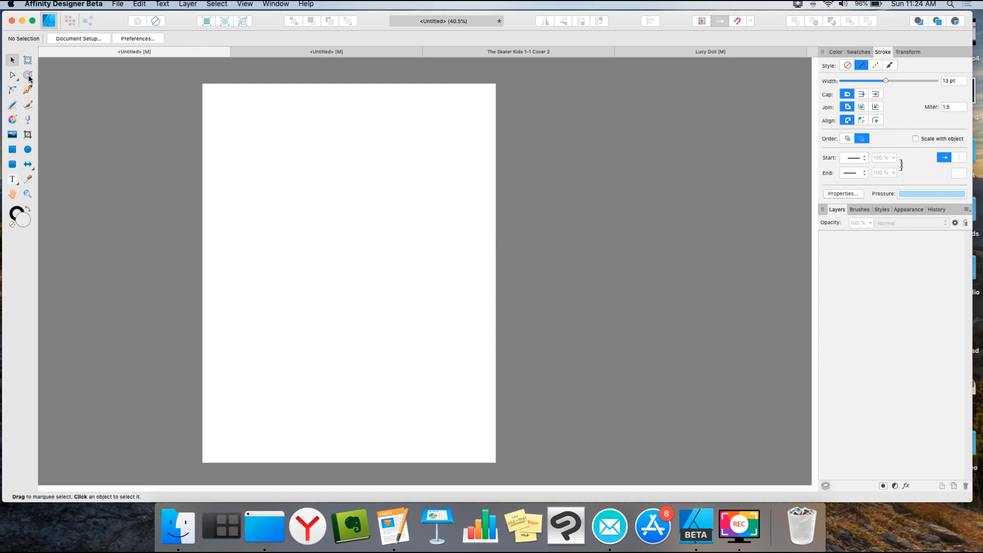
pyautogui.moveTo(27, 74)
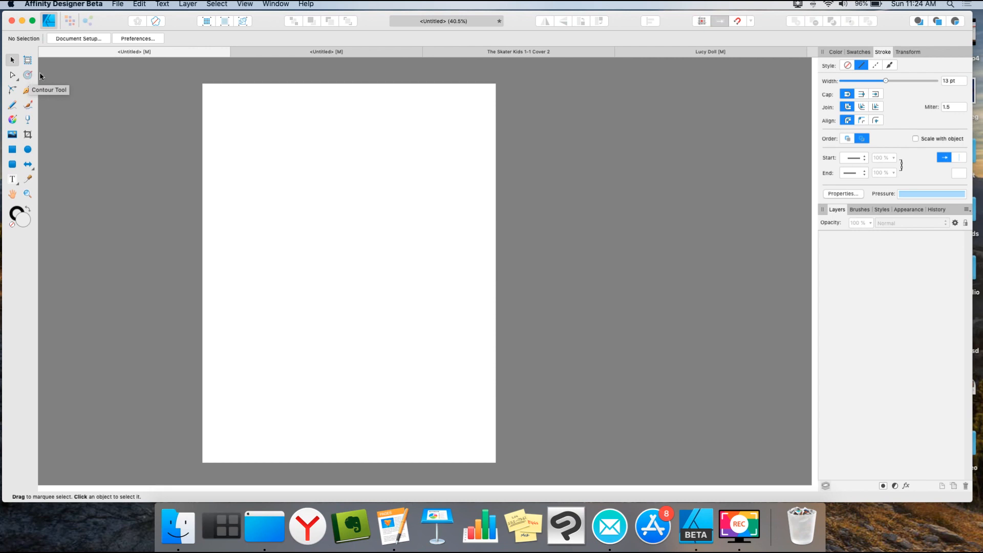
pyautogui.moveTo(9, 113)
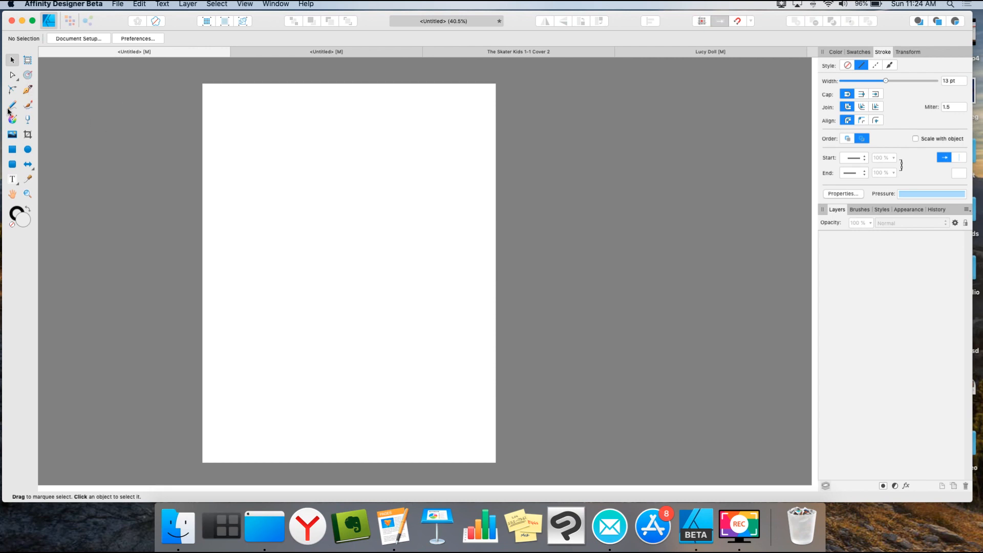
# Step: Draw a freehand S curve with the Pencil and start widening it with the Contour Tool
pyautogui.click(11, 105)
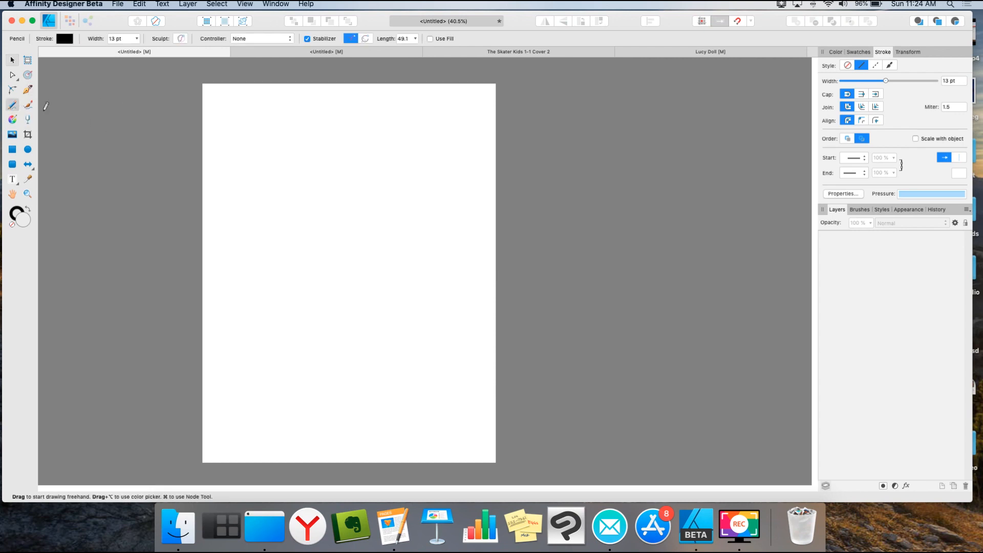
pyautogui.moveTo(250, 168); pyautogui.dragTo(306, 138)
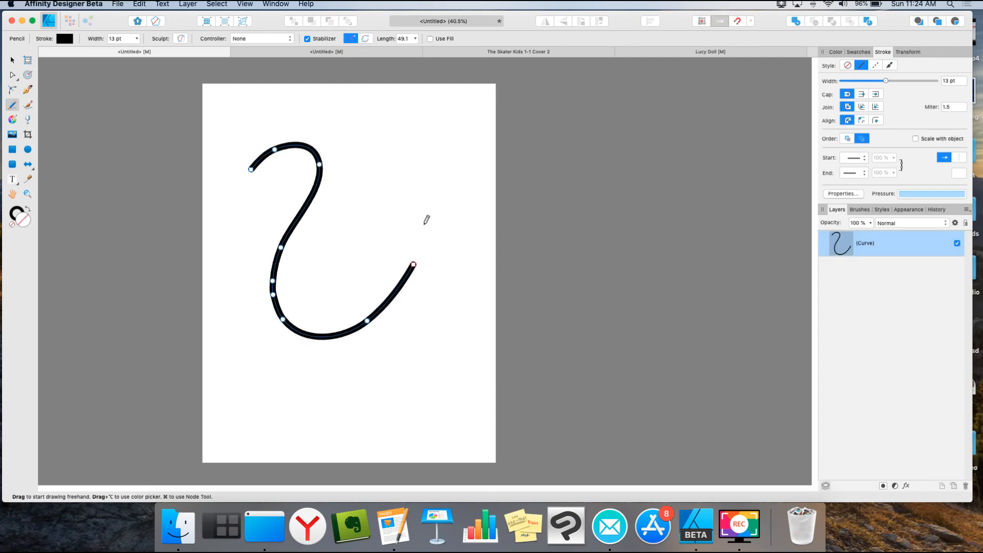
pyautogui.moveTo(47, 77)
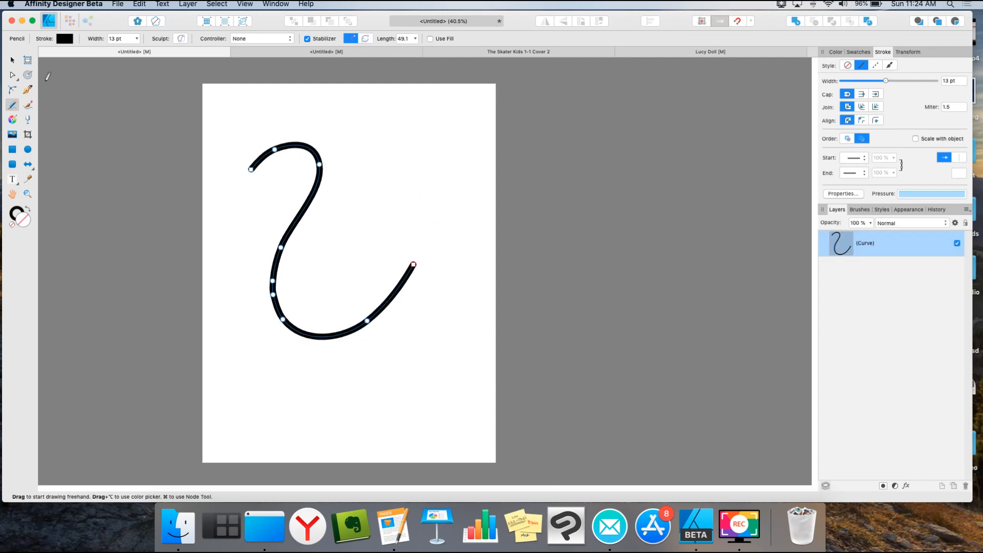
pyautogui.click(17, 75)
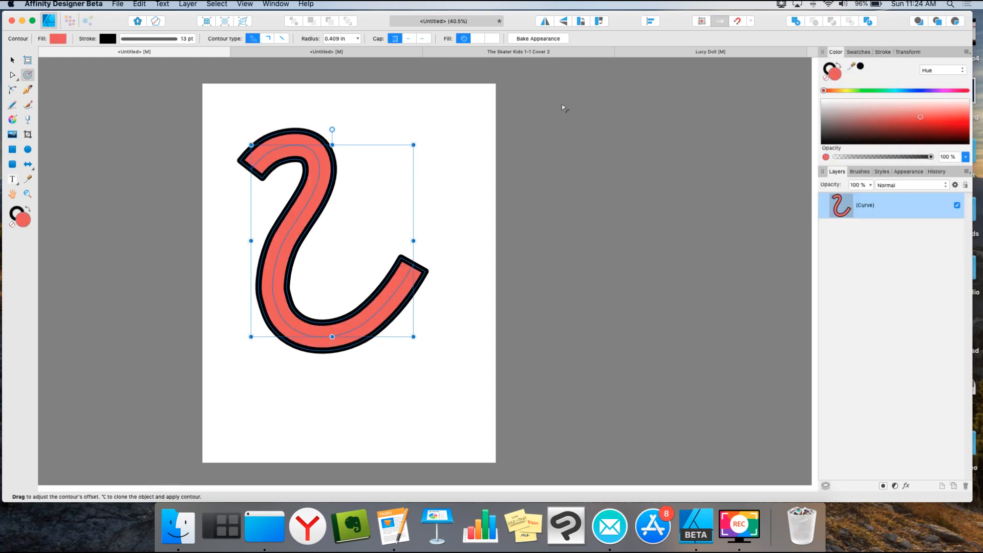
pyautogui.moveTo(823, 89)
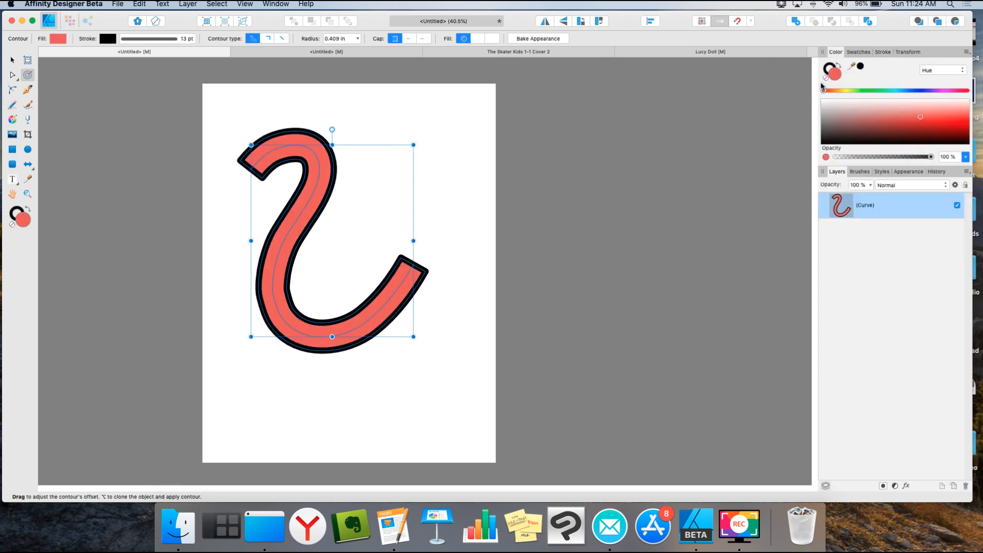
# Step: Reset the contour, inspect the curve's nodes, and delete the S-shaped band
pyautogui.click(882, 51)
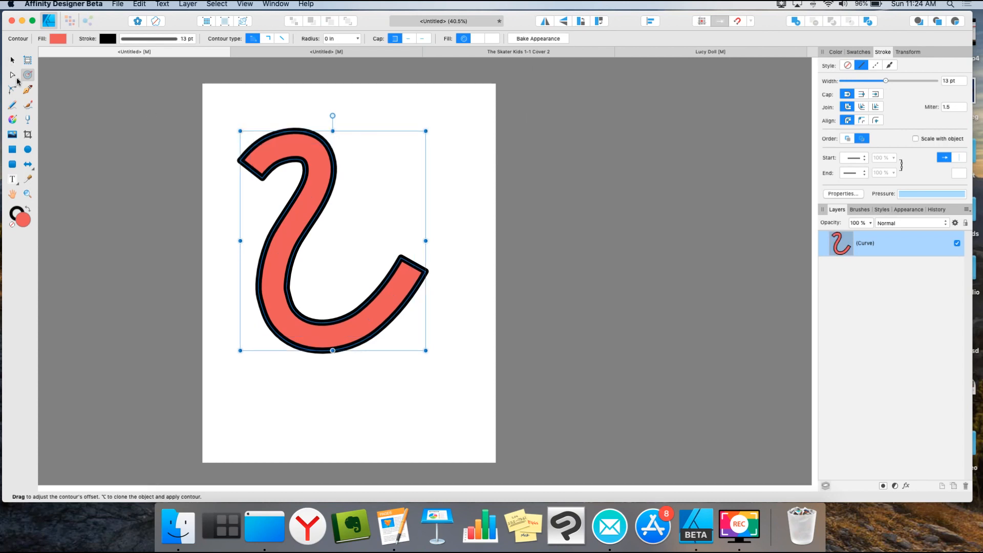
pyautogui.click(10, 74)
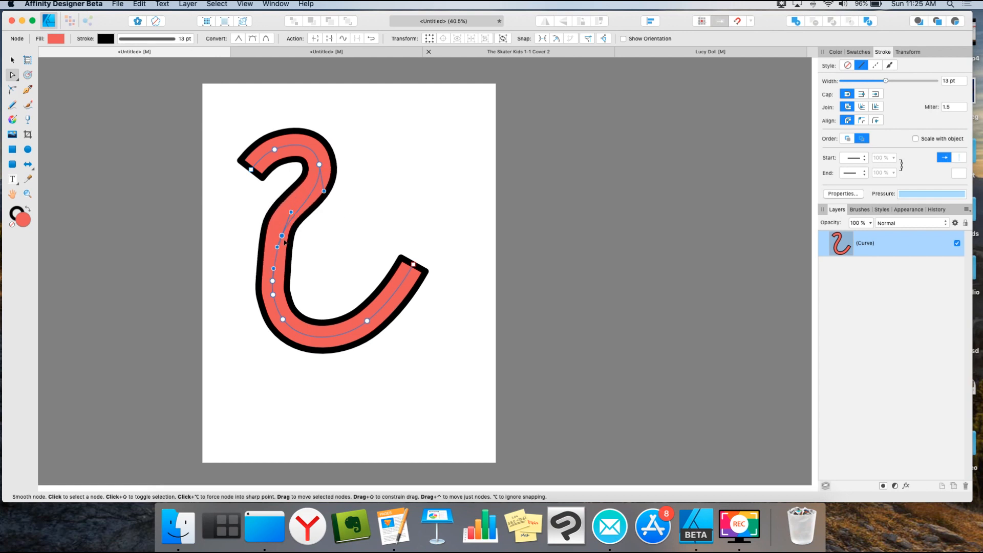
pyautogui.click(11, 59)
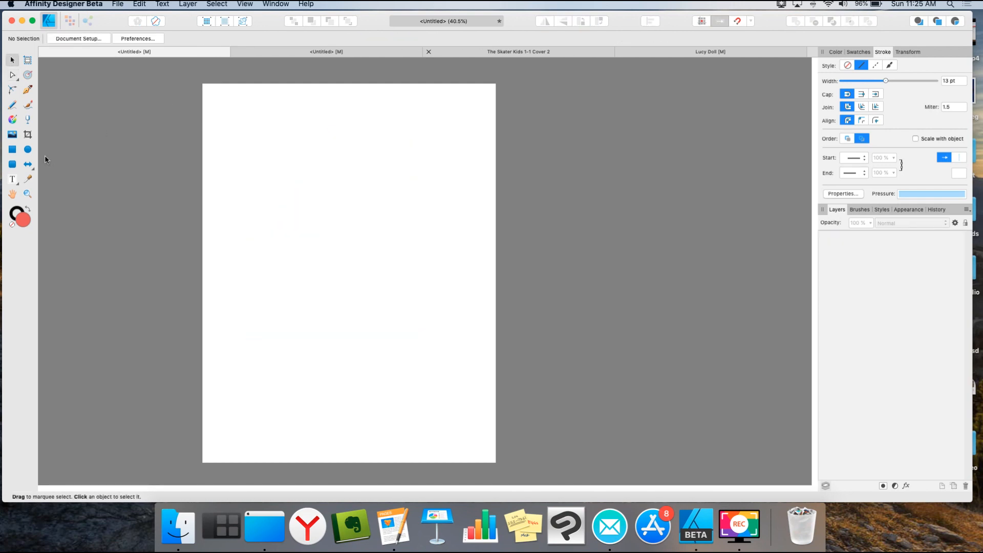
# Step: Drag out a red rectangle with a thick black outline in the upper page area
pyautogui.moveTo(237, 172); pyautogui.dragTo(308, 219)
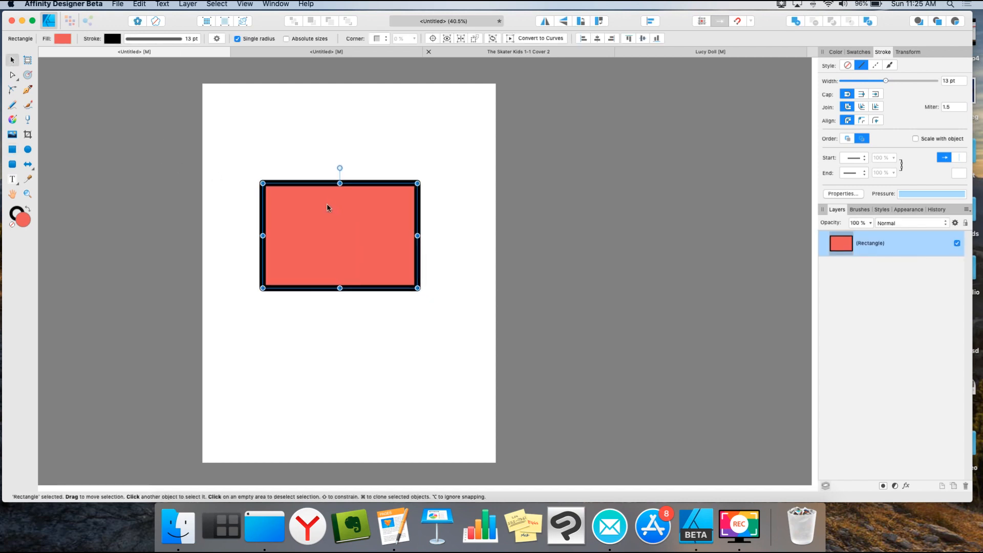
pyautogui.click(27, 75)
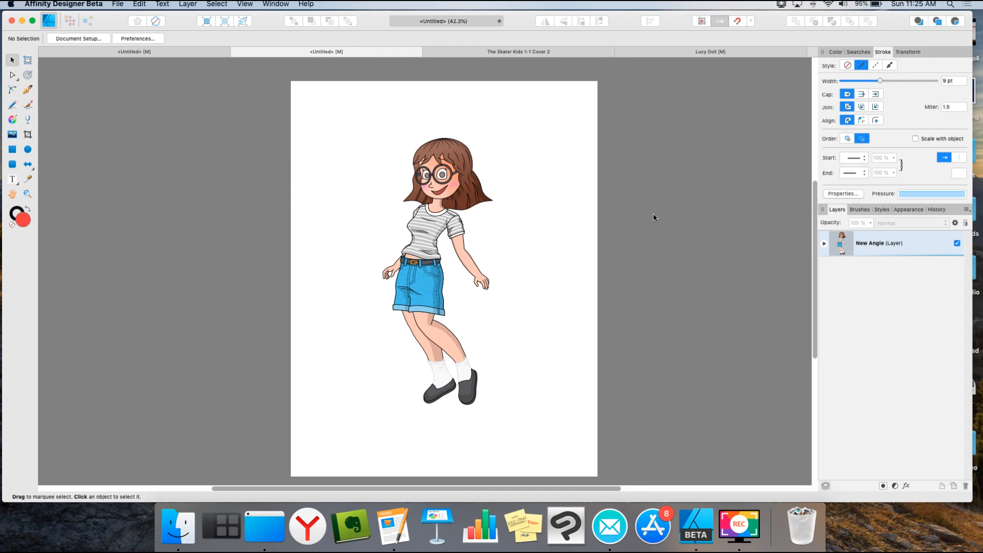
pyautogui.moveTo(540, 201)
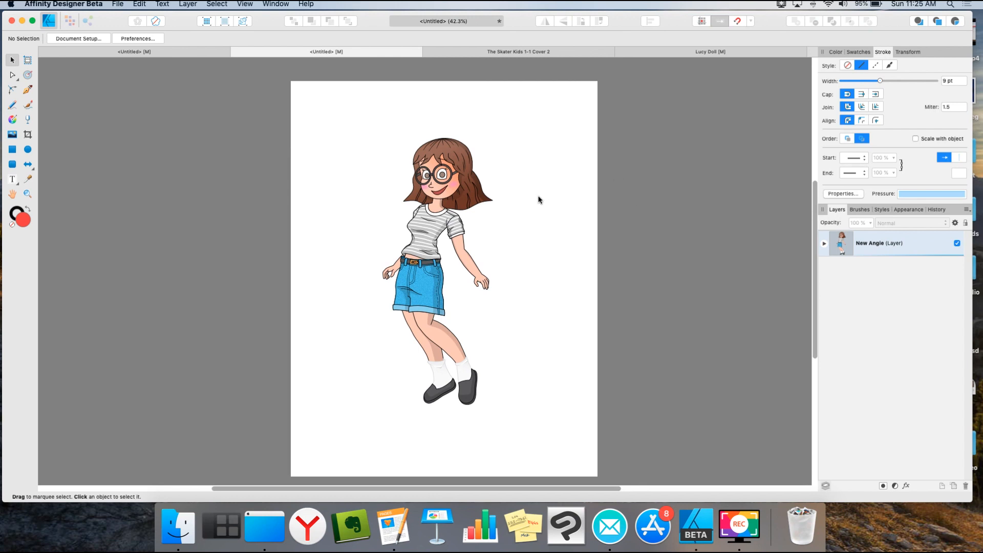
pyautogui.moveTo(524, 199)
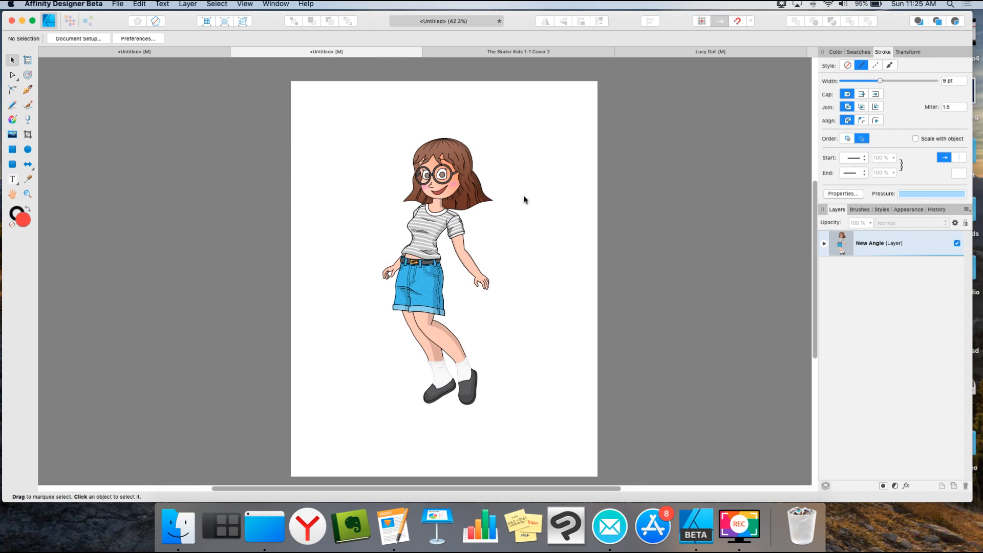
pyautogui.moveTo(513, 203)
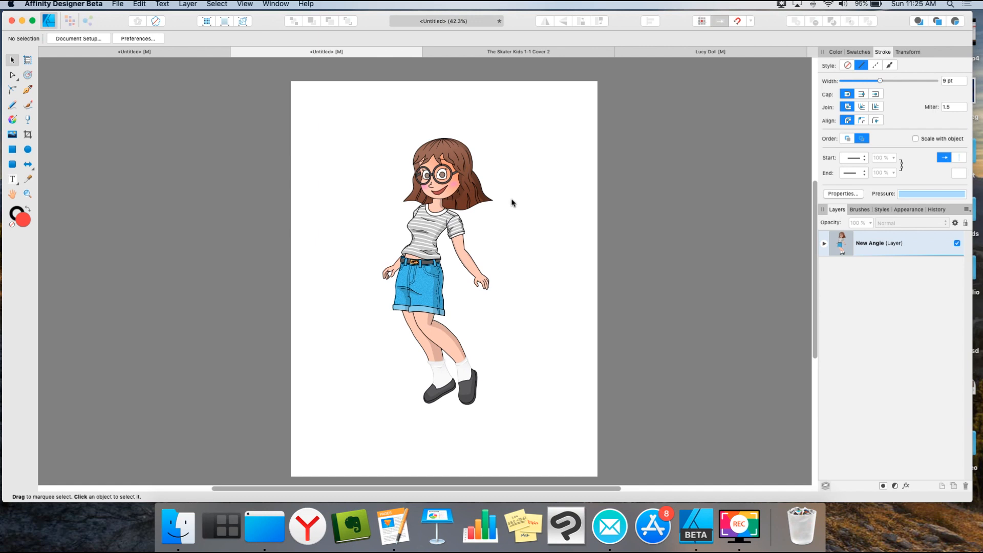
pyautogui.moveTo(487, 217)
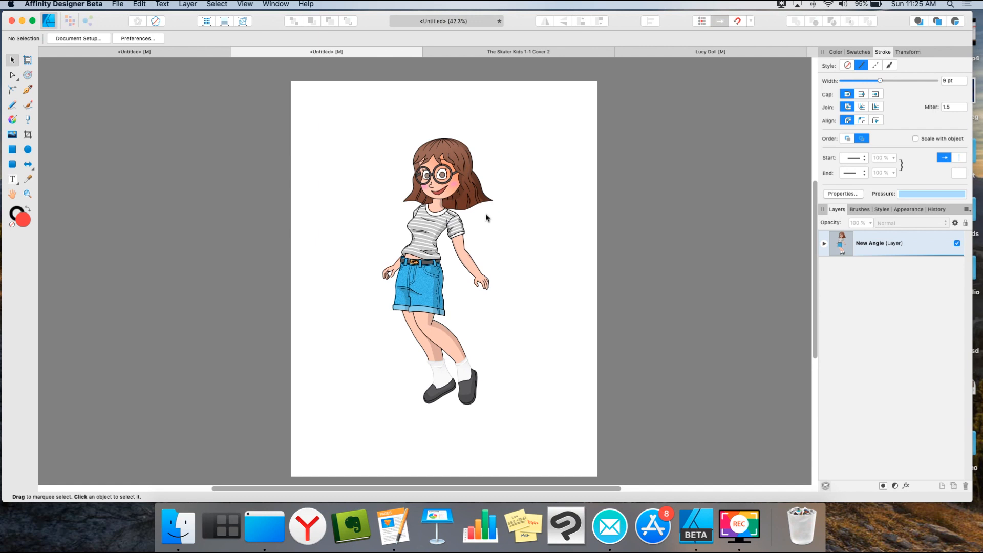
# Step: Zoom in on the doll's striped shirt to reach the chest stripe curves
pyautogui.scroll(3)
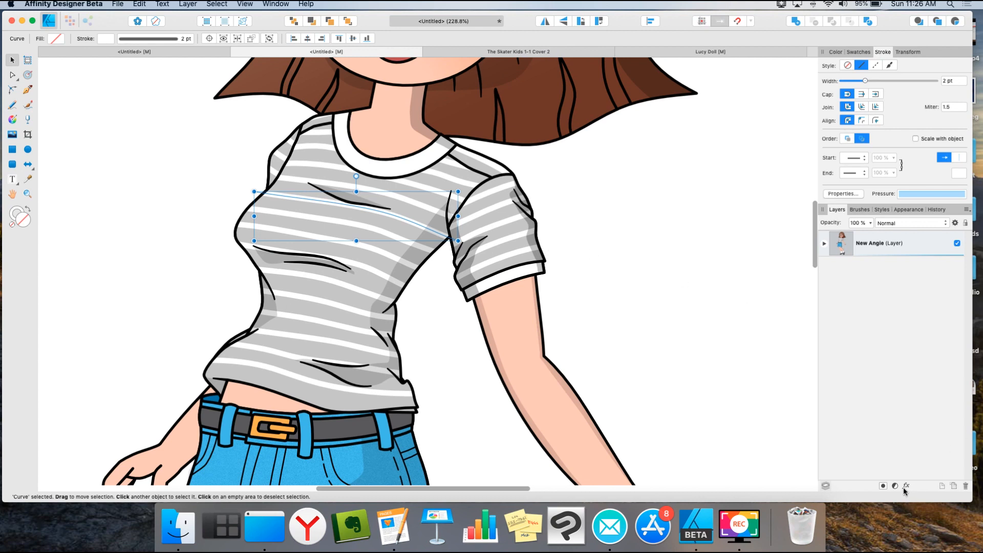
# Step: Toggle and remove the Outline layer effect on the stripe curve, then close Layer Effects
pyautogui.click(895, 485)
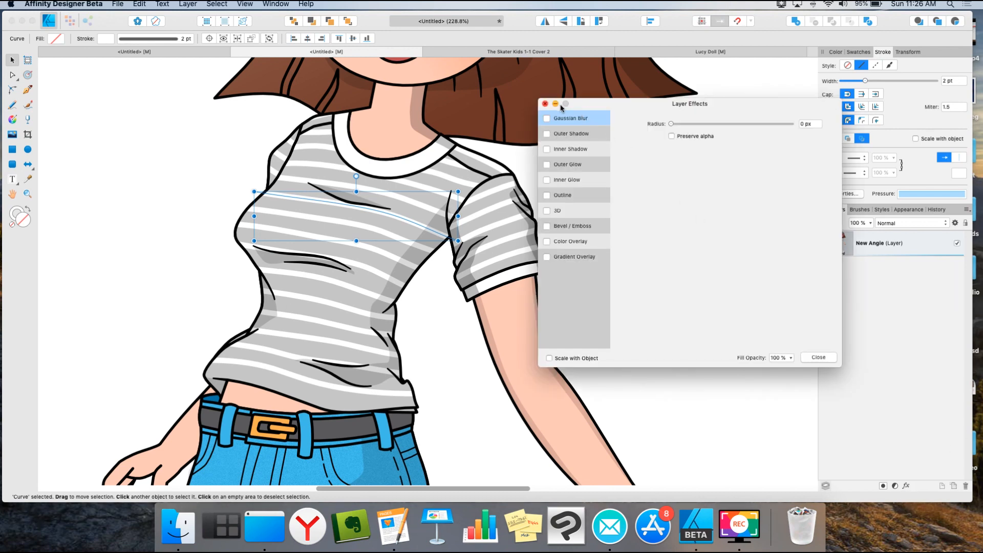
pyautogui.moveTo(552, 199)
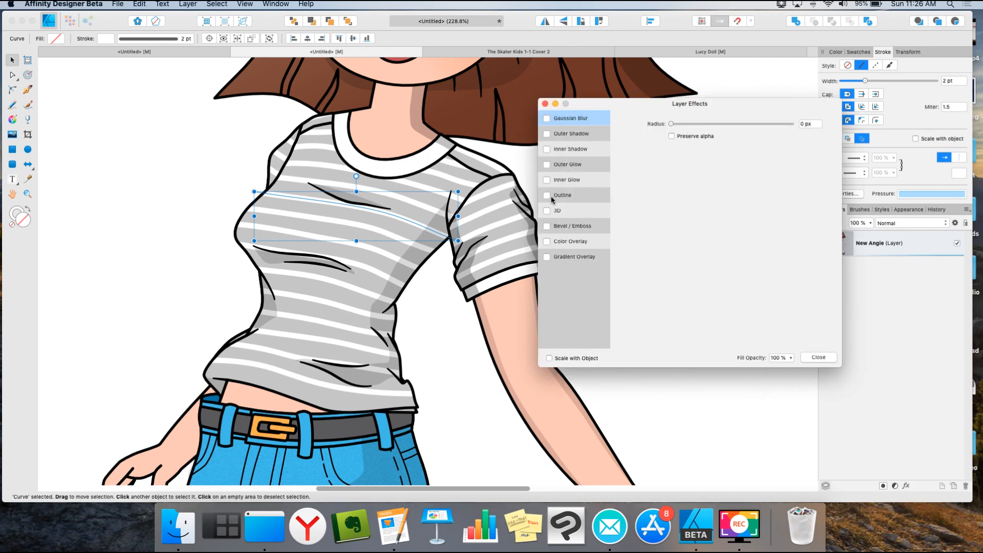
pyautogui.click(547, 195)
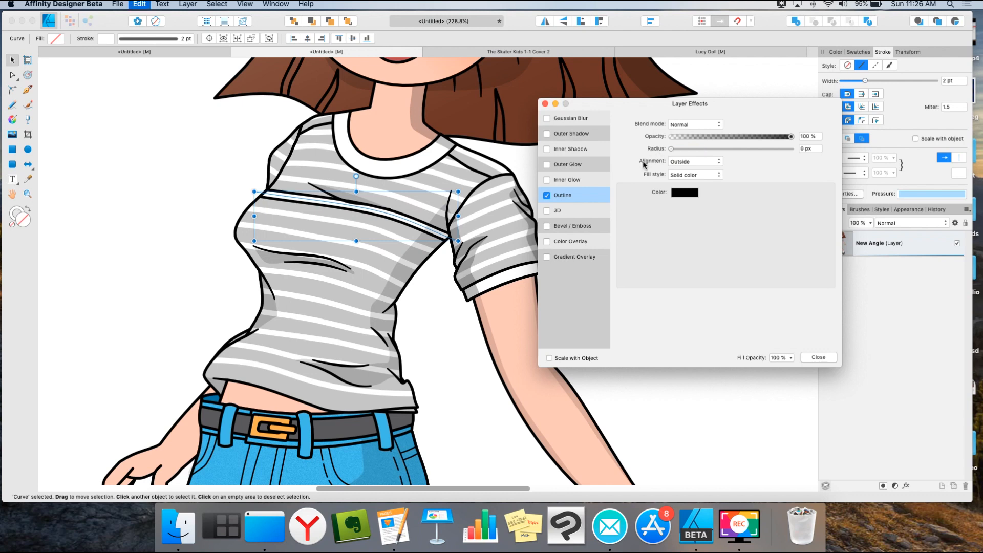
pyautogui.click(547, 195)
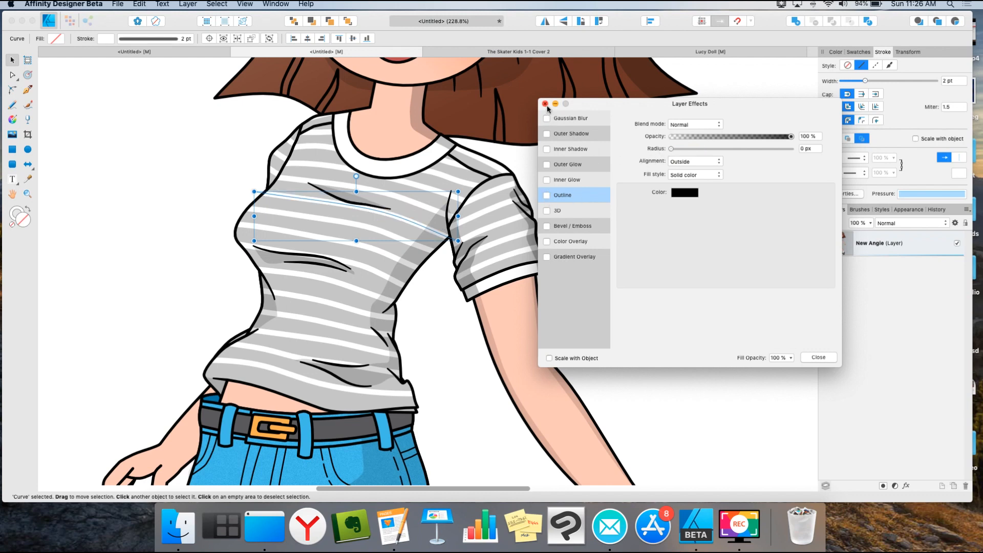
pyautogui.click(545, 104)
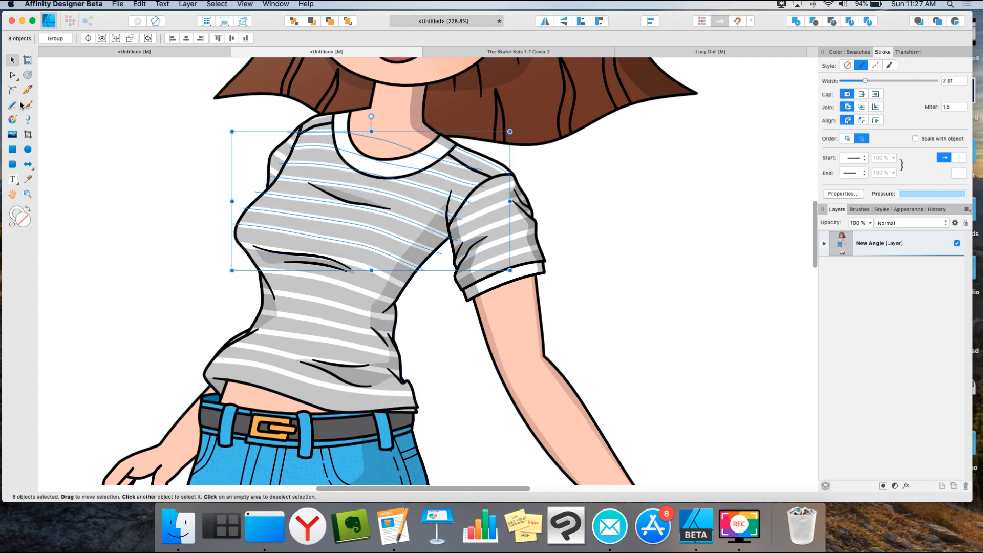
# Step: Contour the eight chest stripes into thin shapes with white fill and black outline
pyautogui.click(11, 90)
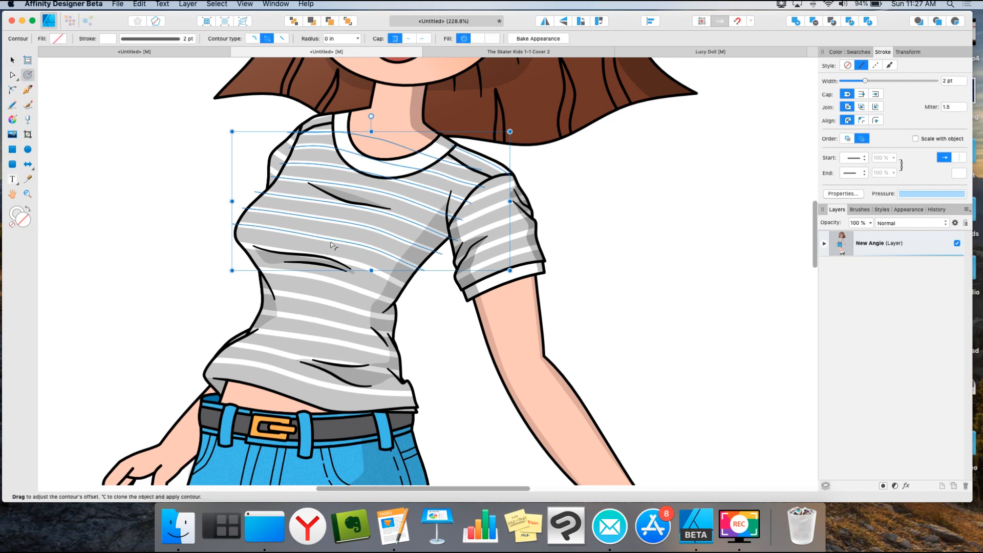
pyautogui.moveTo(371, 131); pyautogui.dragTo(370, 132)
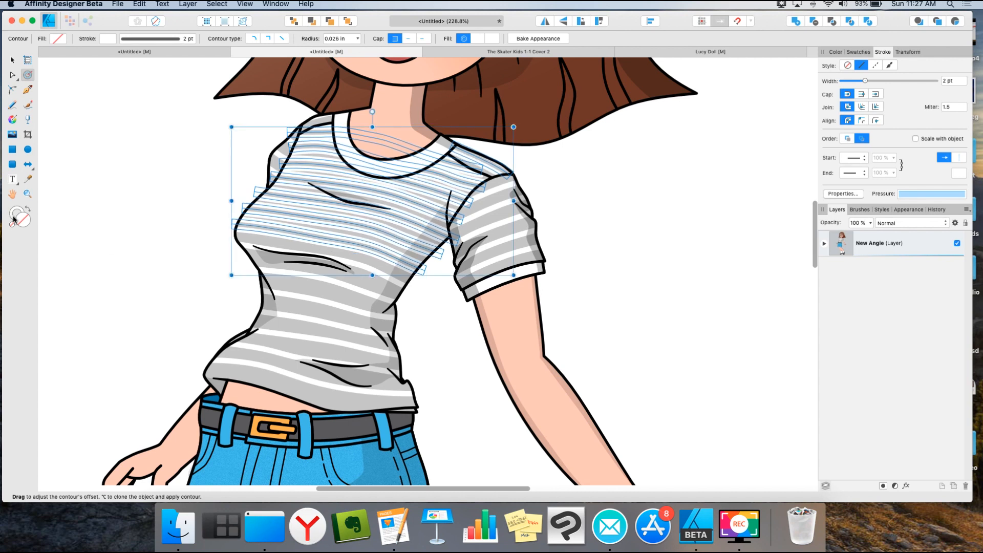
pyautogui.moveTo(829, 61)
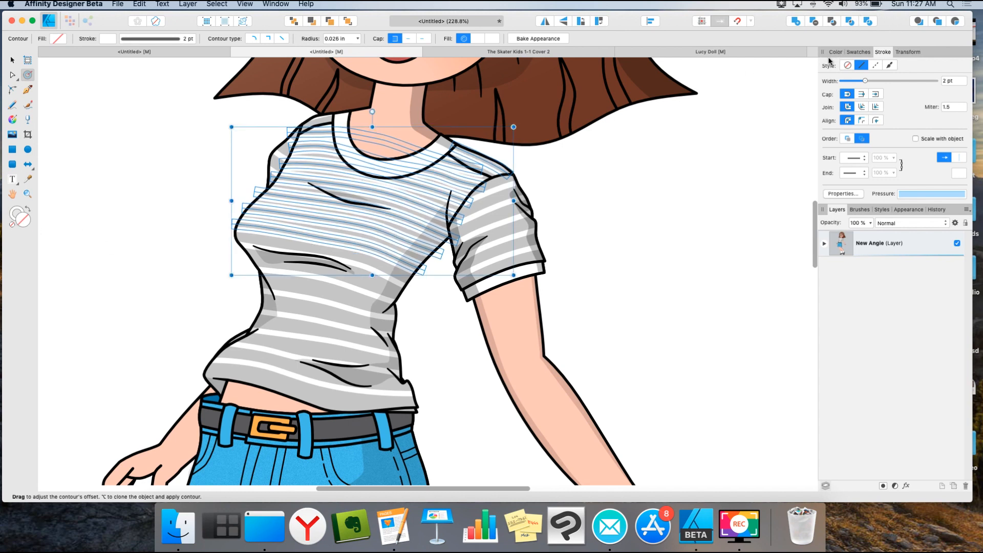
pyautogui.click(266, 38)
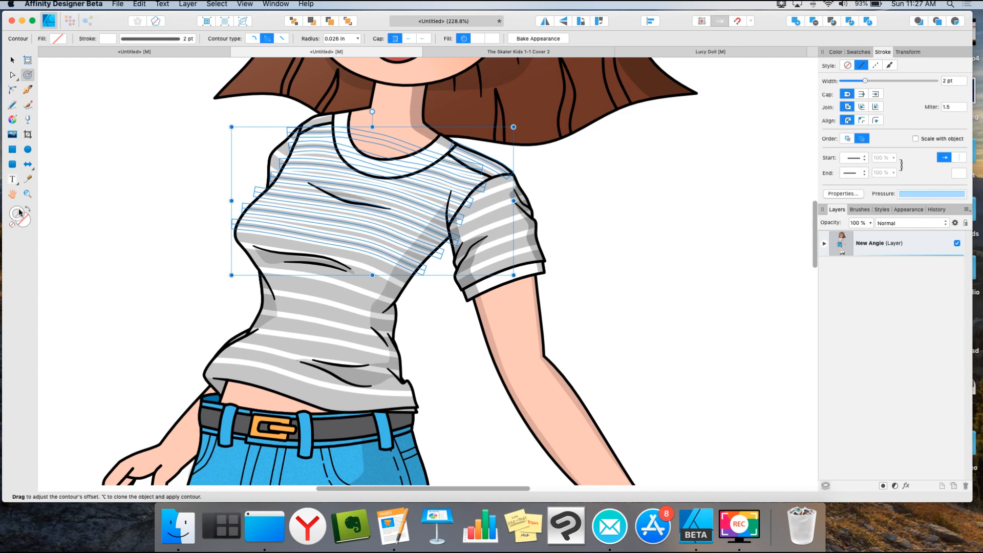
pyautogui.click(836, 51)
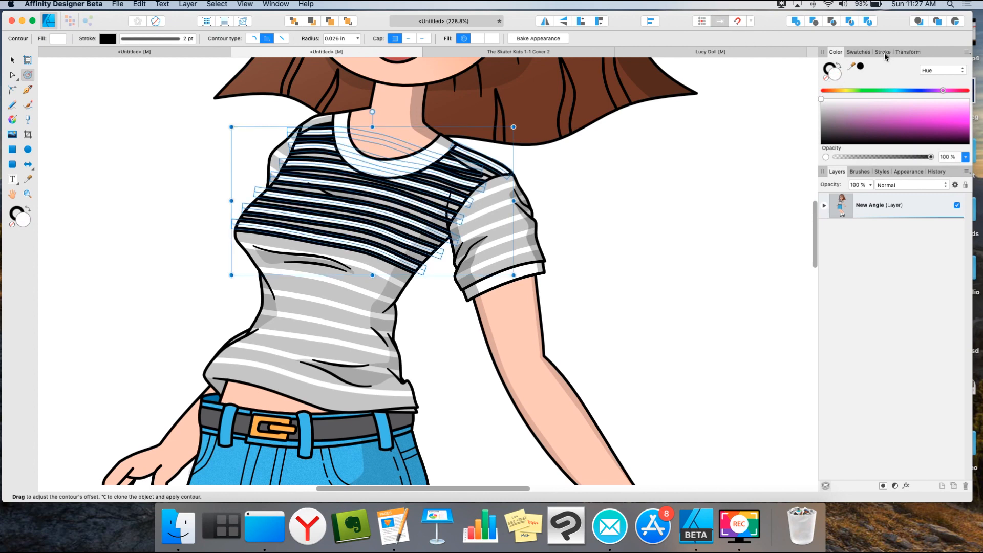
# Step: Thin the stripe contour outline to 0.4 pt in the Stroke settings
pyautogui.click(882, 51)
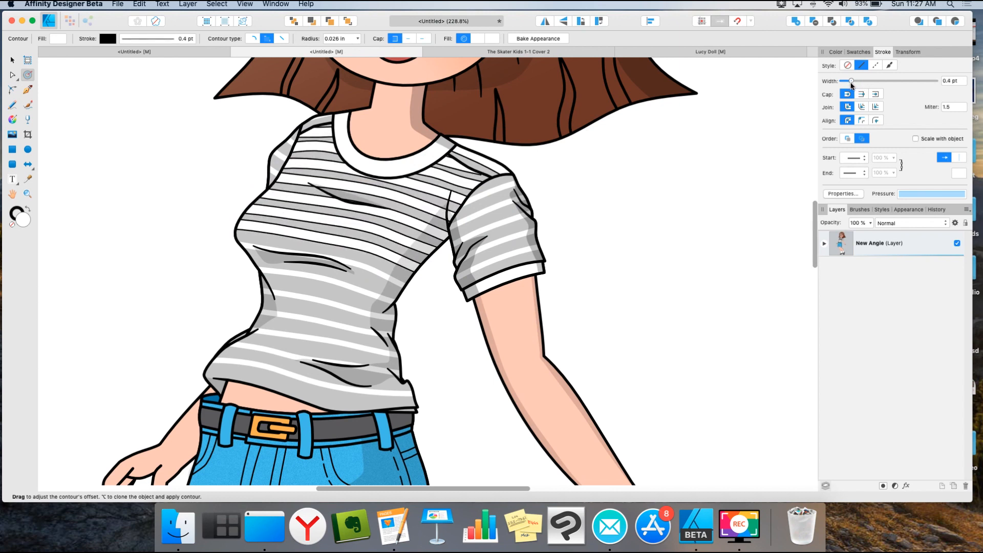
pyautogui.click(370, 176)
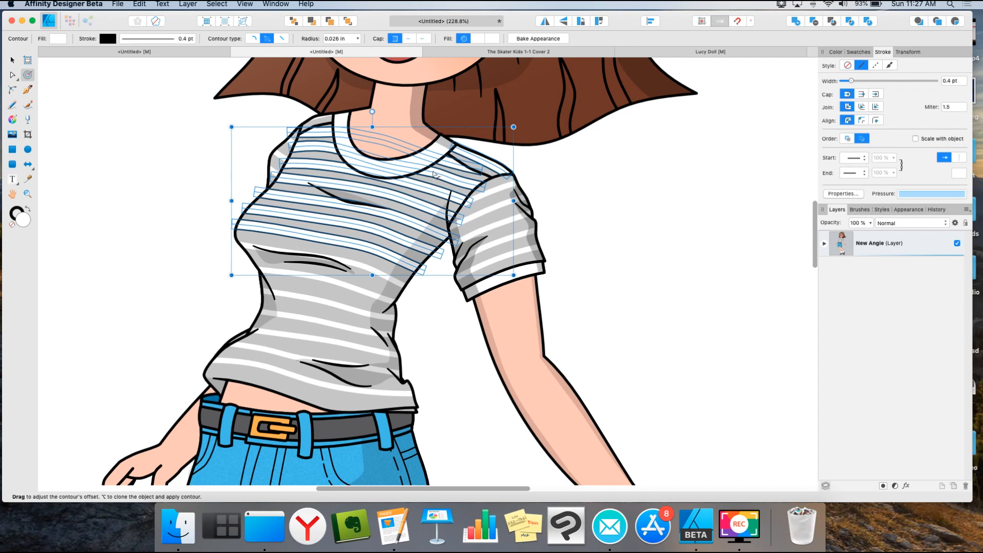
pyautogui.moveTo(11, 76)
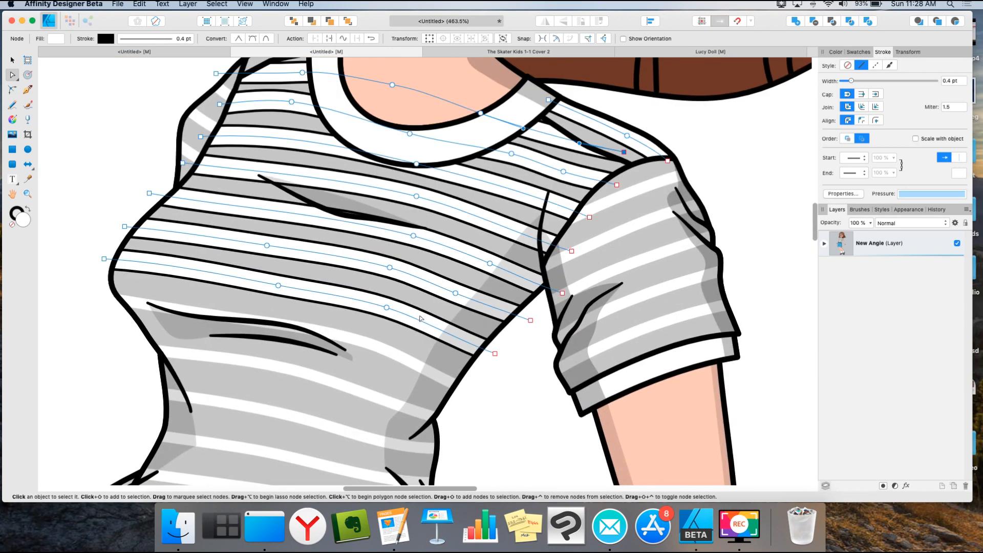
# Step: Paste the chest stripes' contour style onto the lower torso stripe curves
pyautogui.click(139, 5)
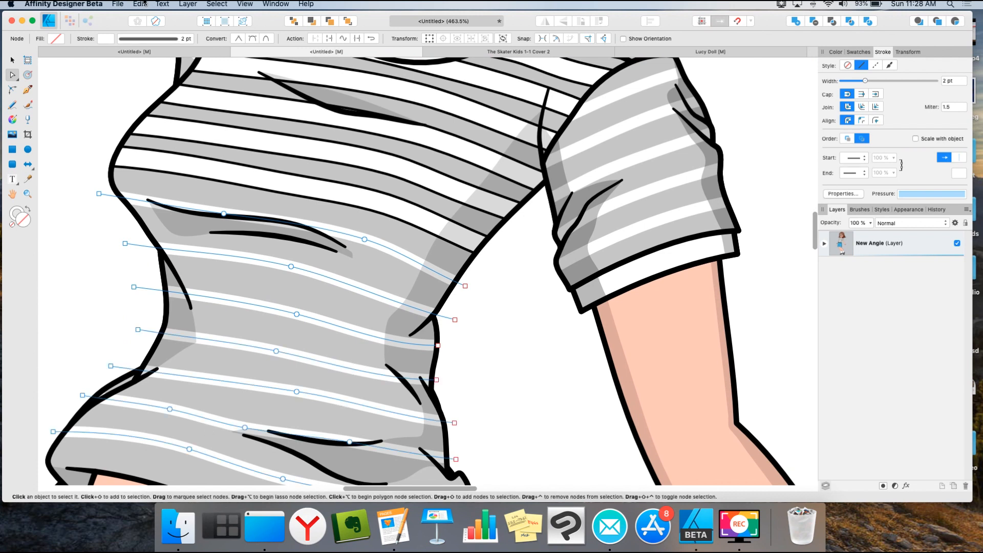
pyautogui.click(139, 4)
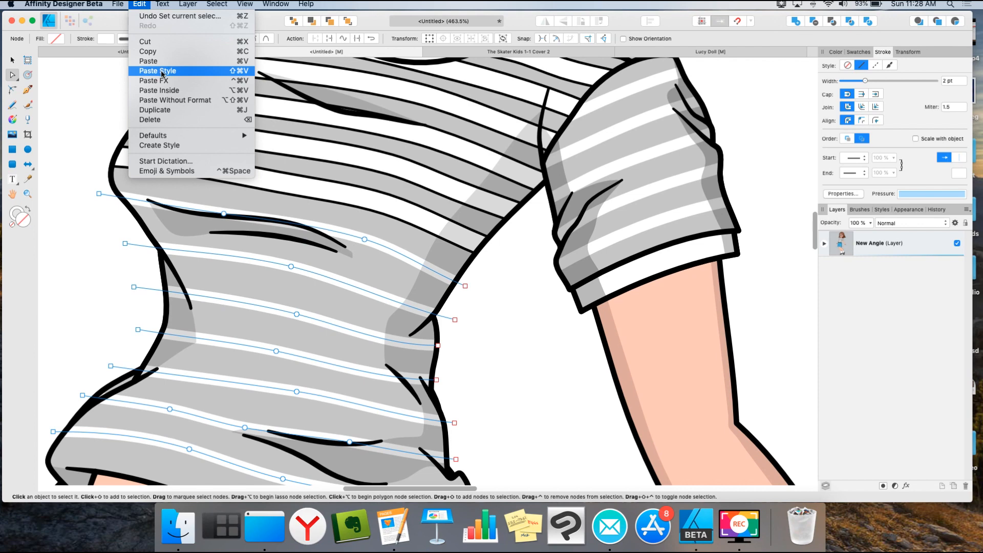
pyautogui.click(157, 70)
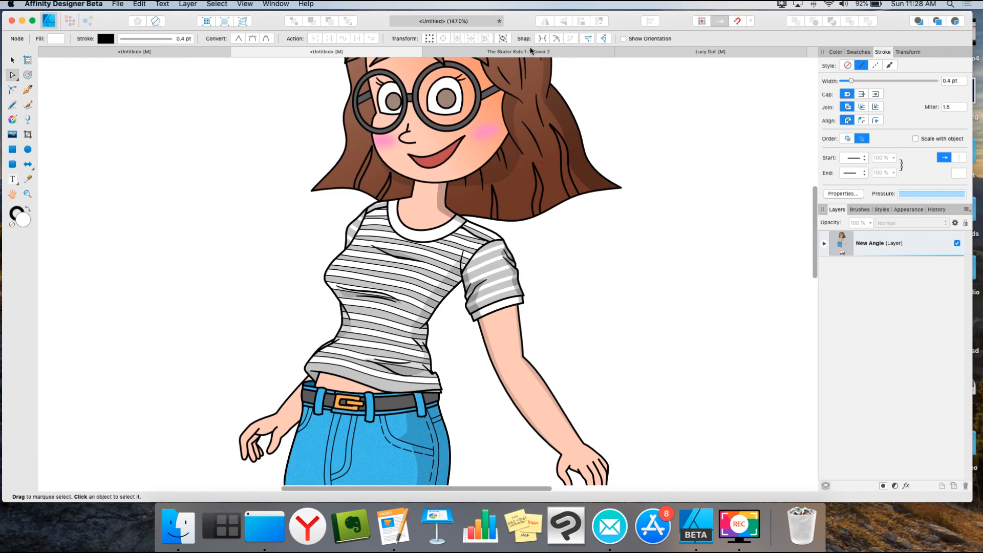
# Step: Switch to The Skater Kids 1-1 Cover 2 document and deselect the fence bar
pyautogui.click(519, 51)
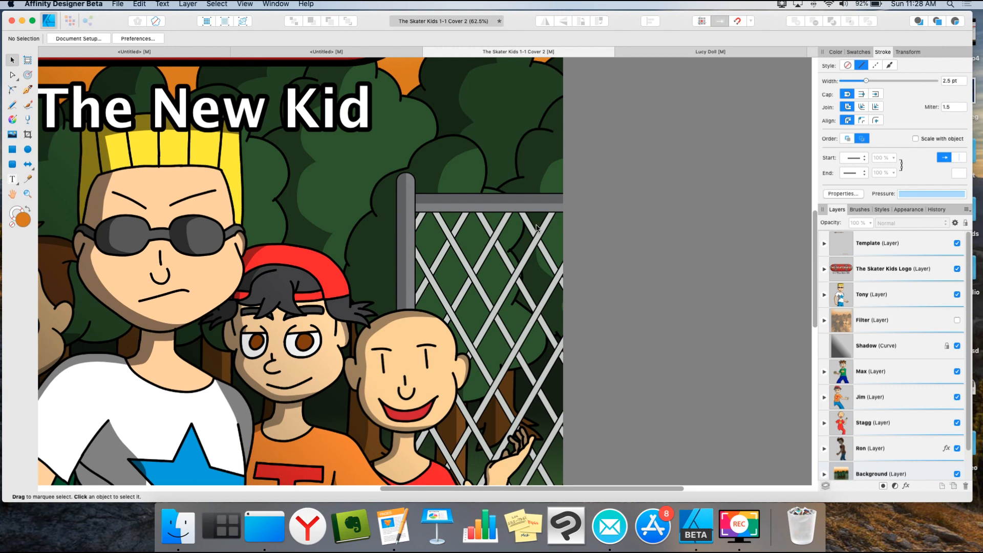
pyautogui.moveTo(546, 227)
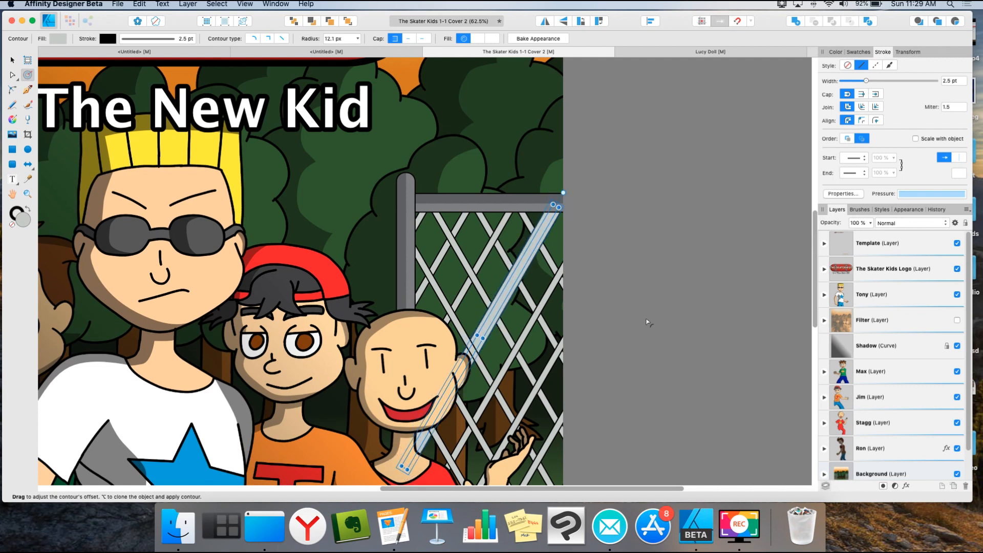
pyautogui.click(577, 267)
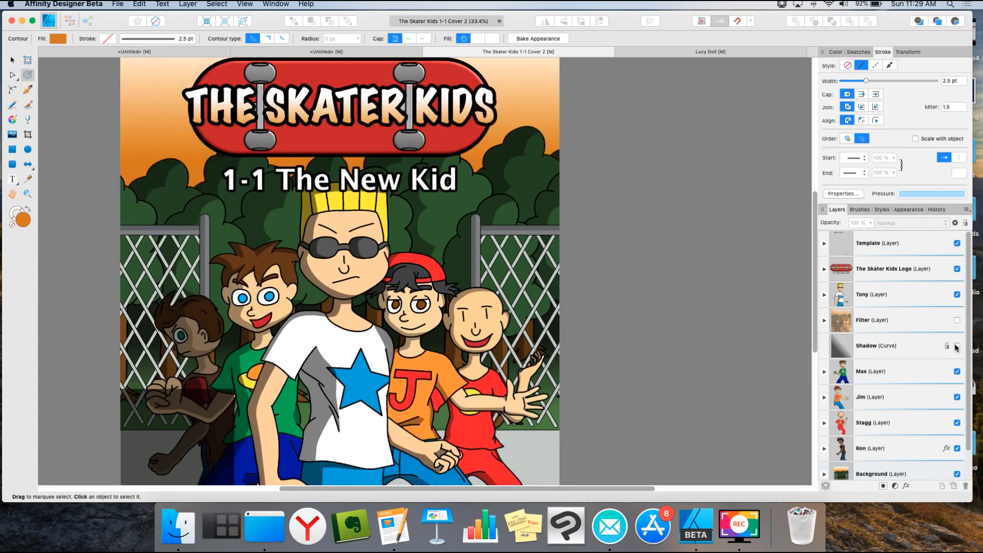
# Step: Hide the character layers and sample the grey fence post colour with the Color Picker
pyautogui.click(871, 294)
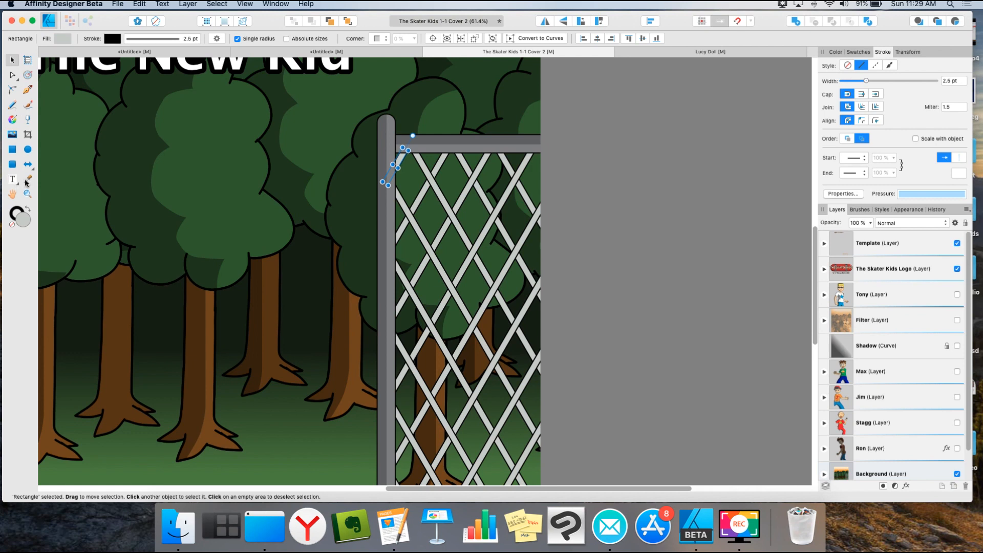
pyautogui.click(27, 179)
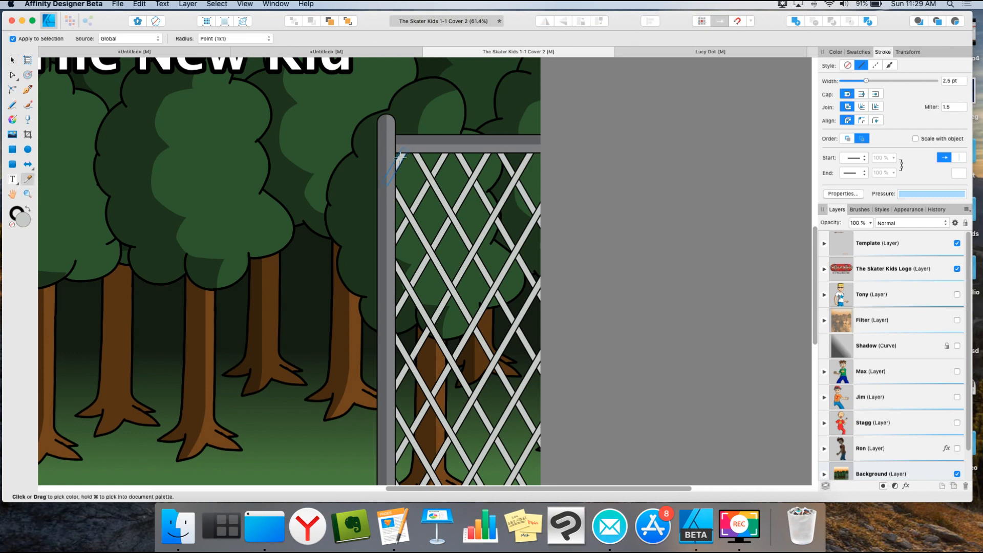
pyautogui.click(835, 52)
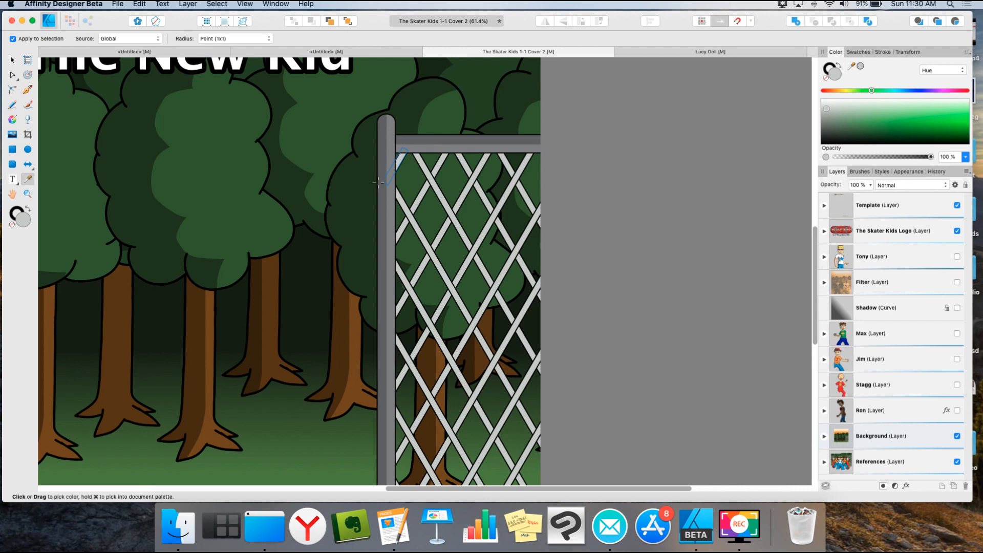
pyautogui.click(12, 74)
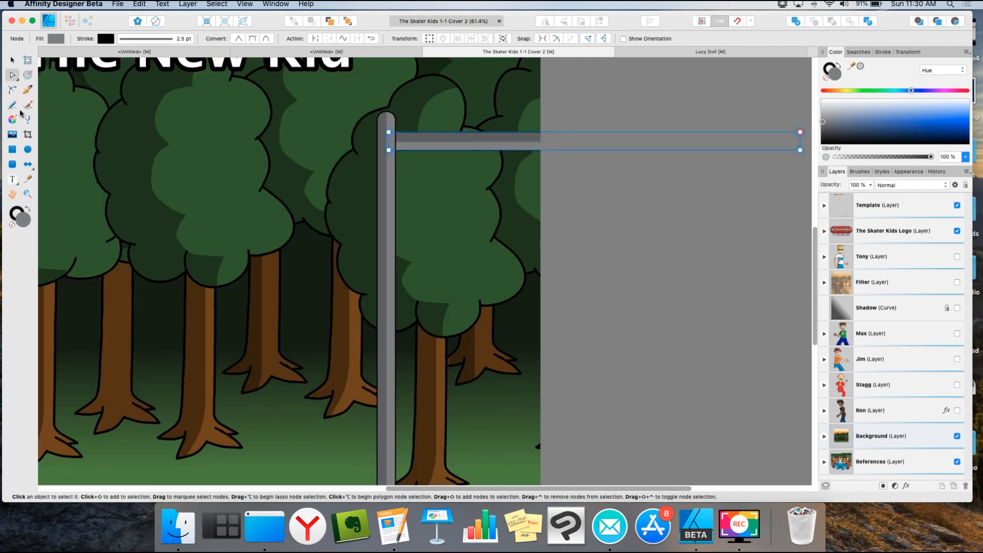
# Step: Start a new diagonal wire curve at the post's edge and bring up its outline settings
pyautogui.click(11, 90)
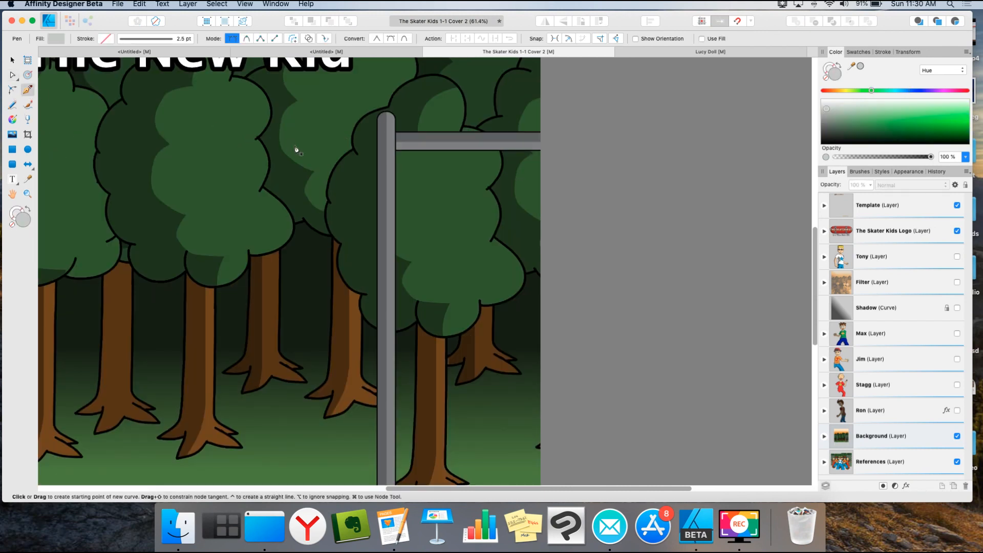
pyautogui.moveTo(390, 178)
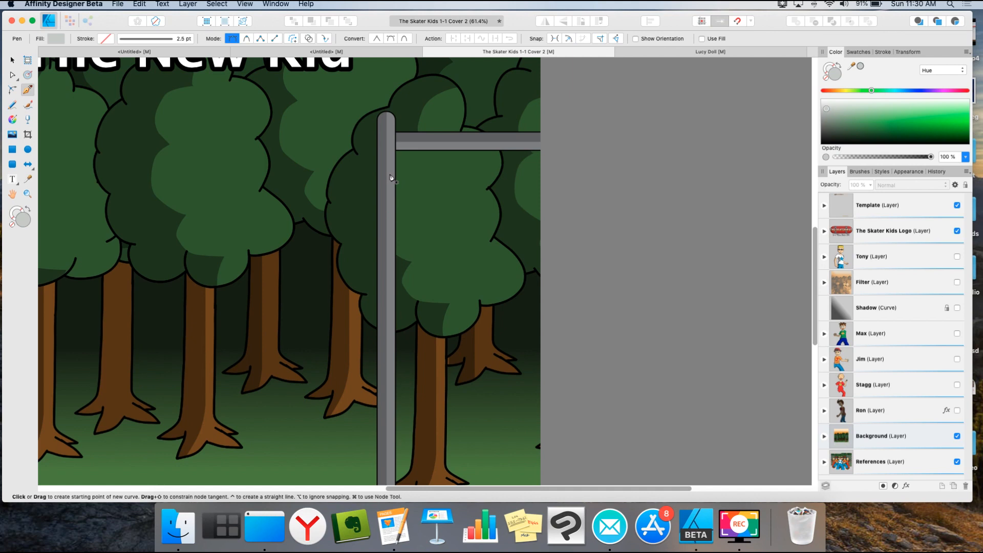
pyautogui.click(390, 172)
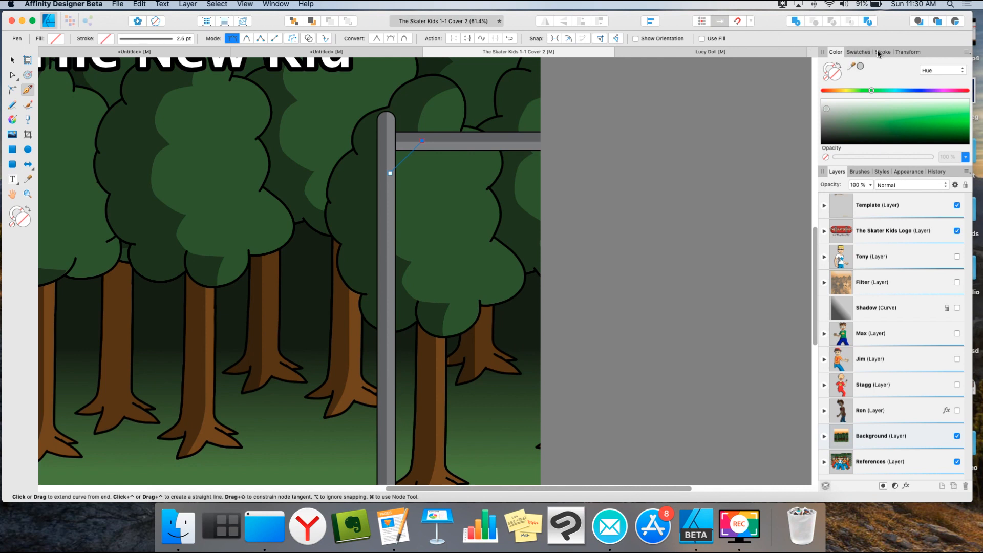
pyautogui.click(882, 52)
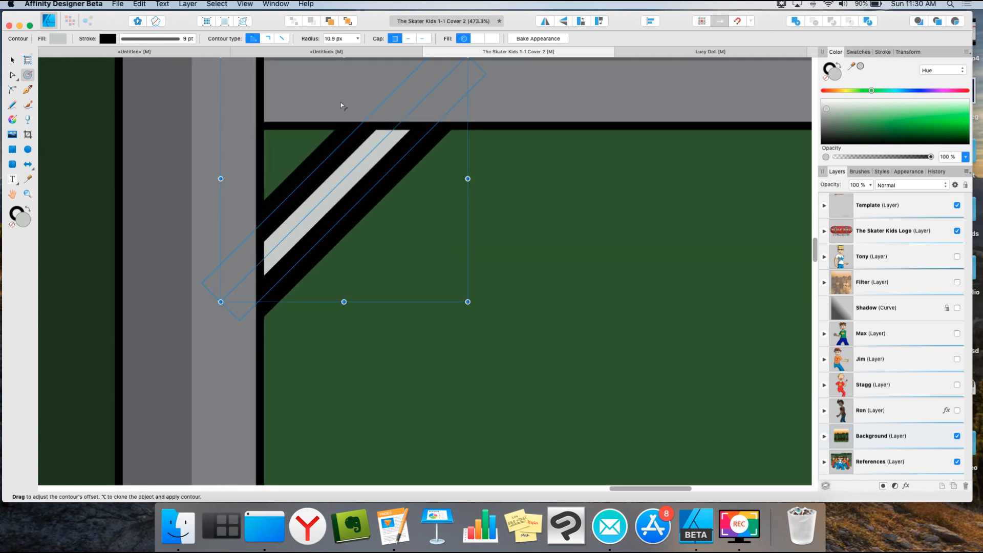
pyautogui.moveTo(339, 116)
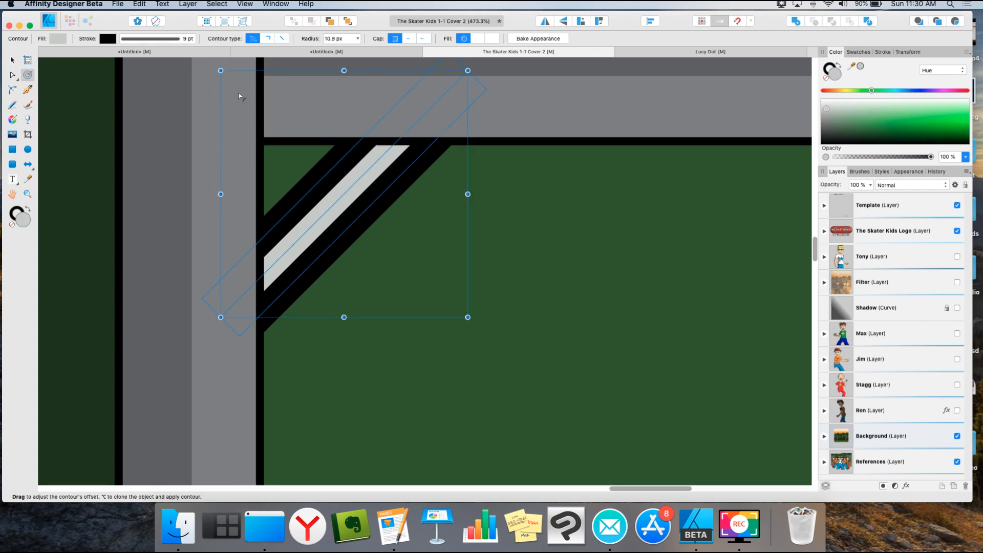
# Step: Thin the diagonal fence wire outline to 2.5 pt
pyautogui.click(151, 38)
pyautogui.write('2.5')
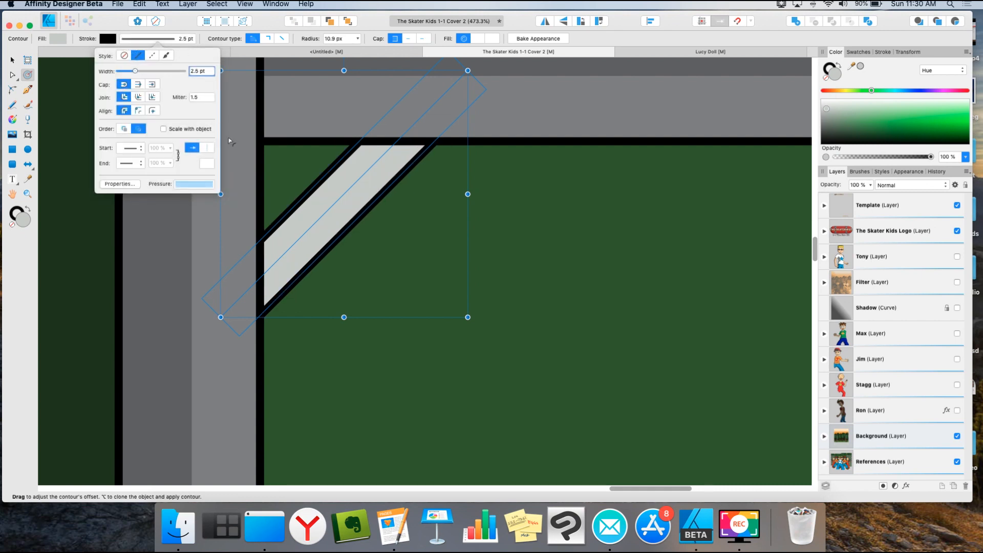
pyautogui.click(391, 248)
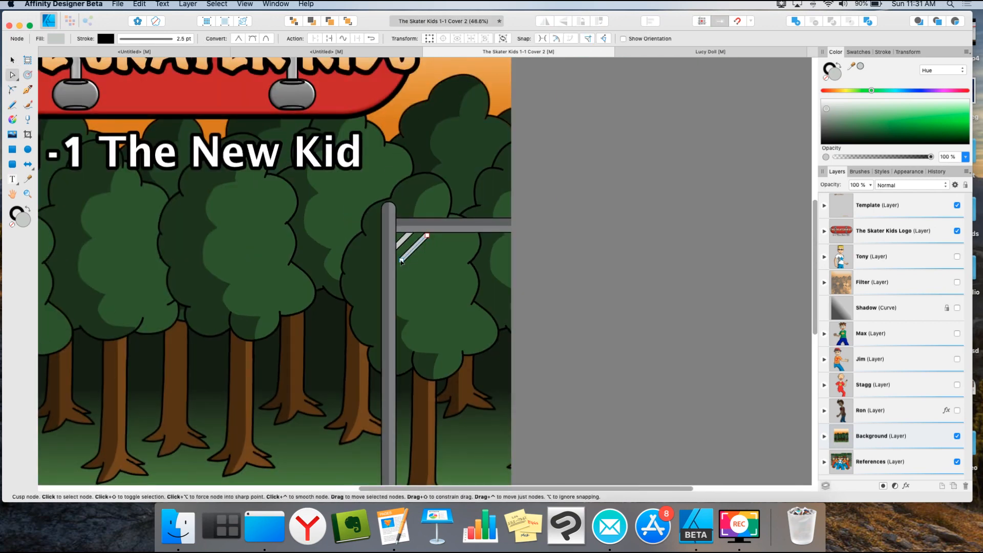
# Step: Select the lower end of the diagonal wire beside the right post to extend it
pyautogui.click(395, 267)
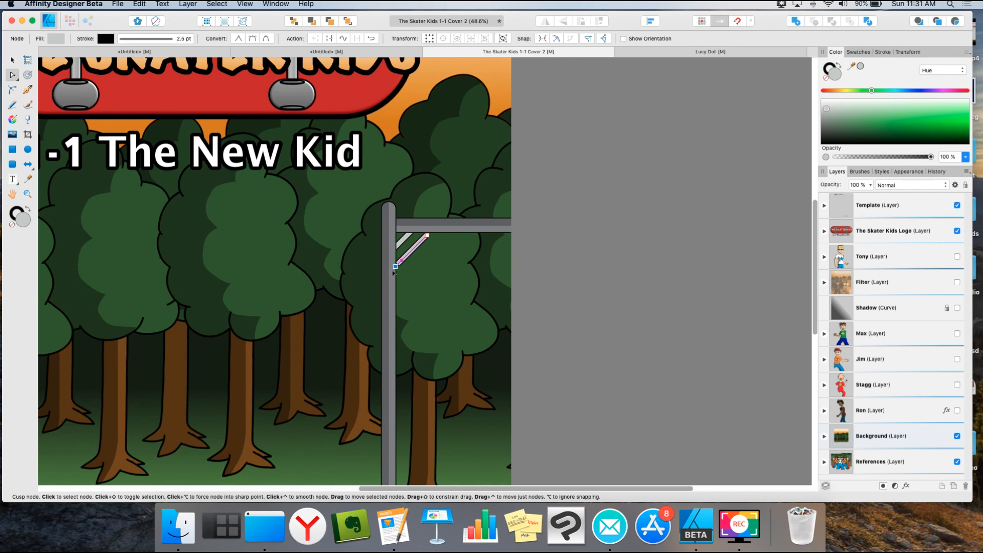
pyautogui.scroll(-3)
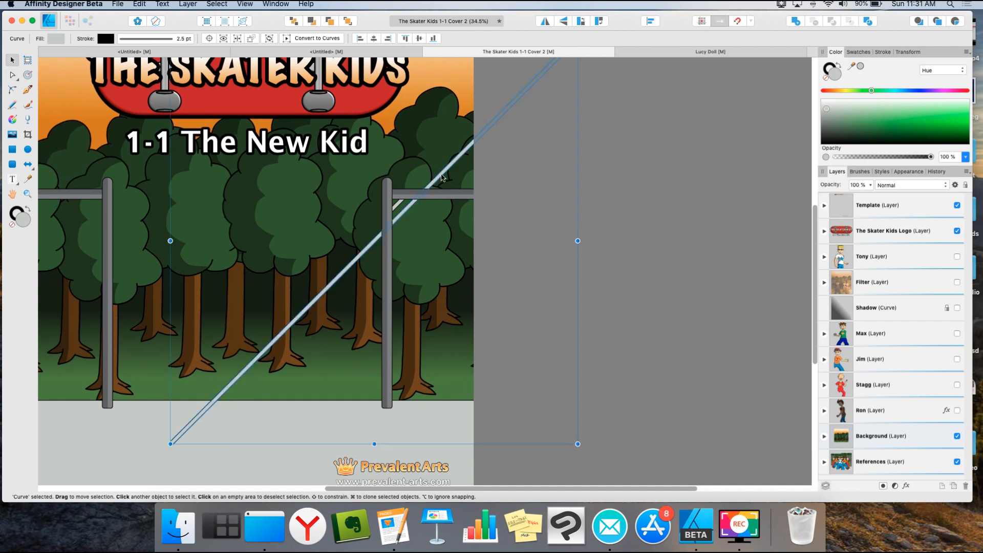
pyautogui.moveTo(445, 171)
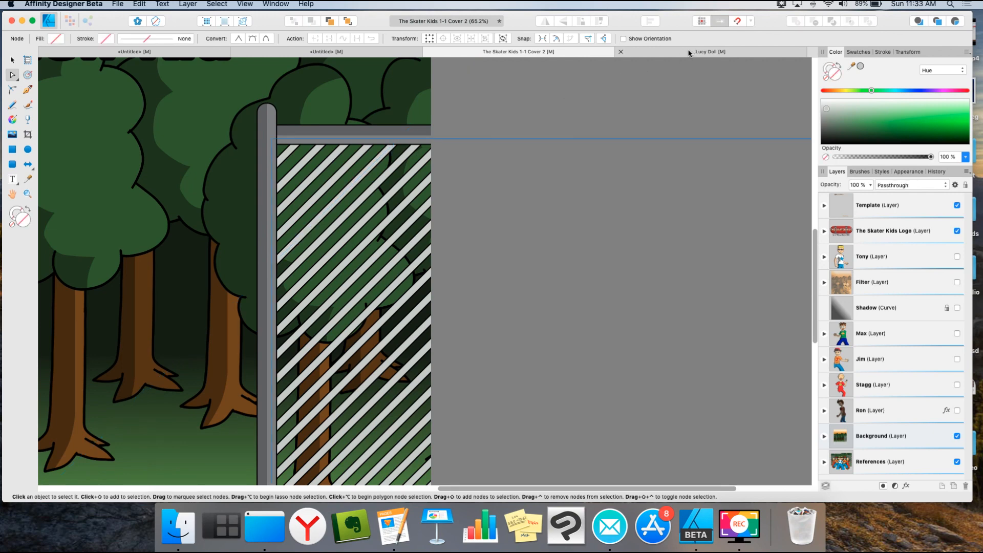
# Step: Switch to the Lucy Doll fashion designer document
pyautogui.click(709, 51)
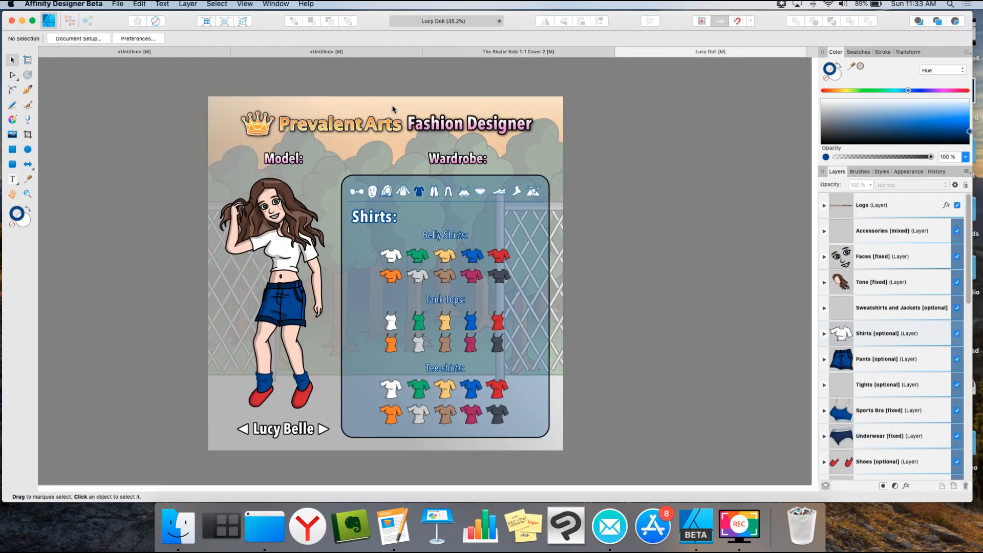
pyautogui.moveTo(208, 227)
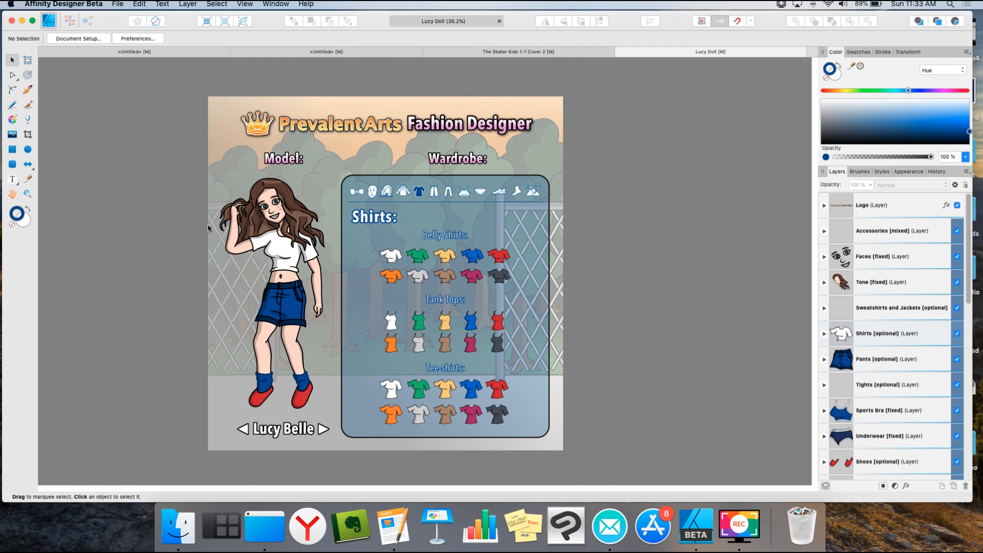
pyautogui.moveTo(250, 272)
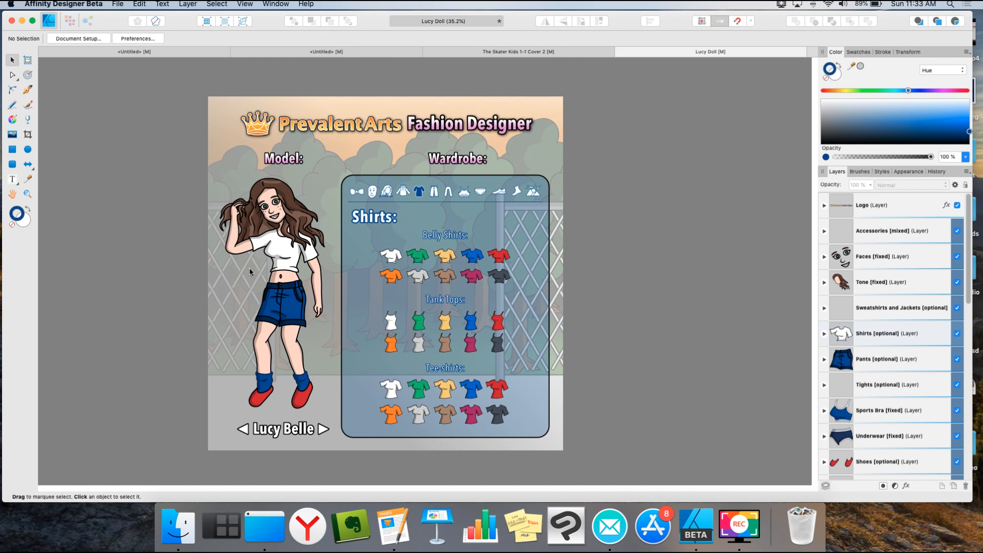
pyautogui.moveTo(174, 258)
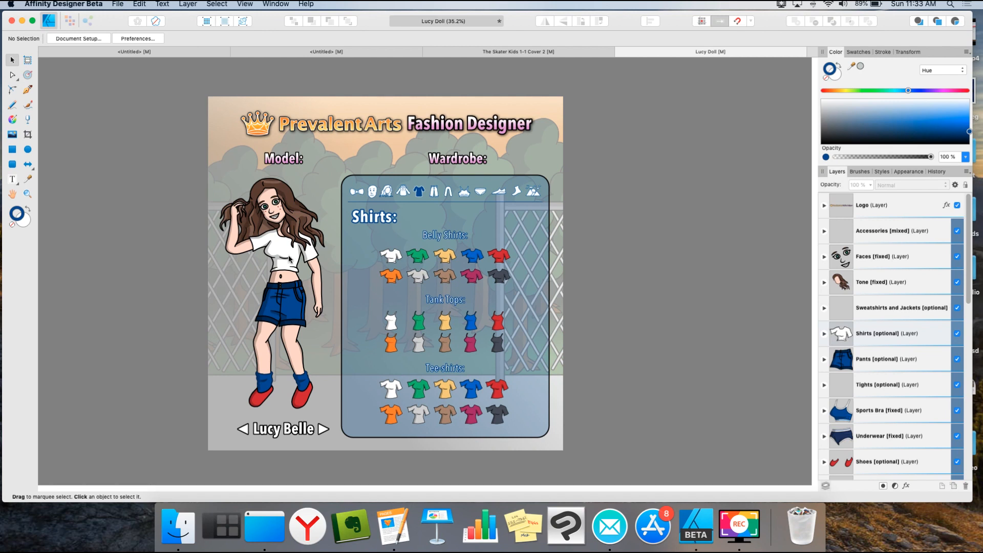
pyautogui.moveTo(219, 248)
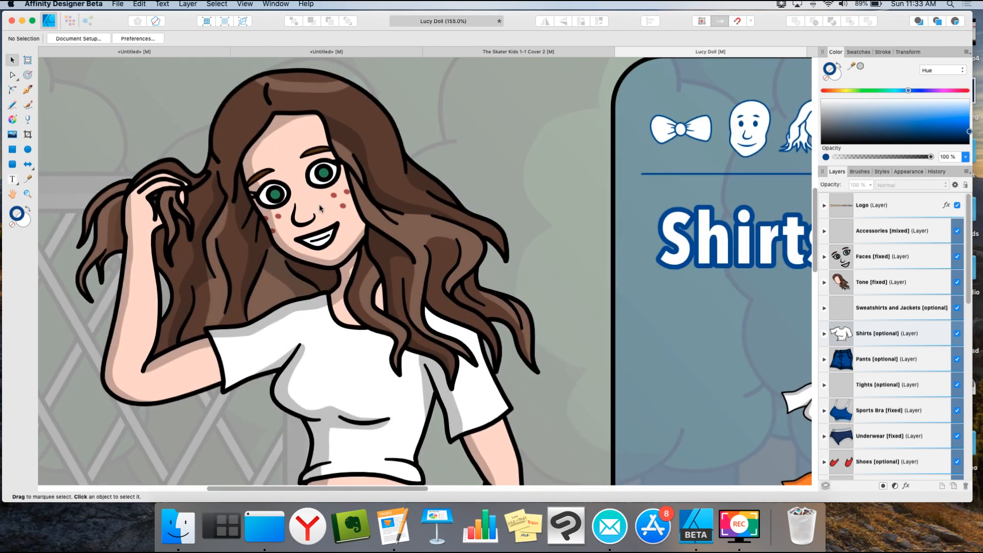
pyautogui.click(307, 195)
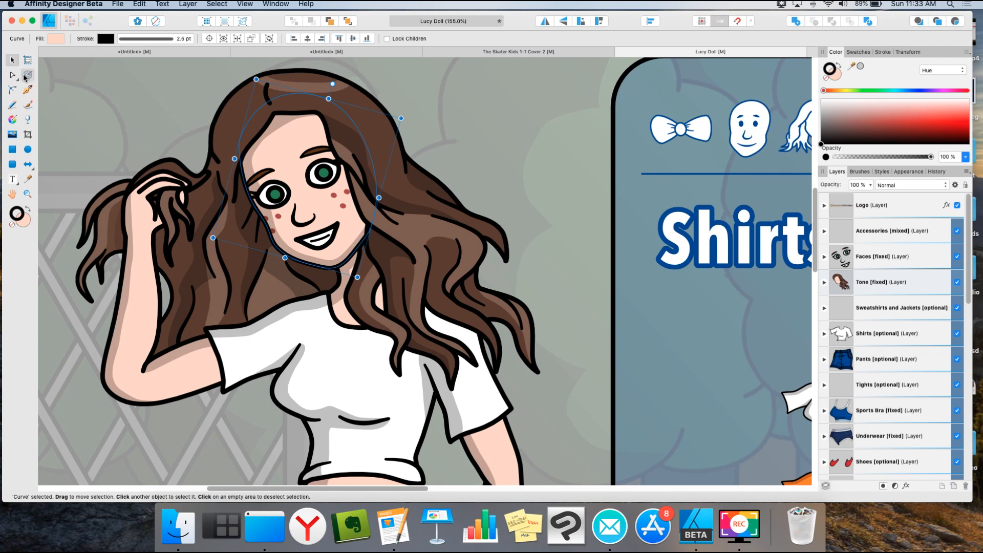
pyautogui.click(27, 74)
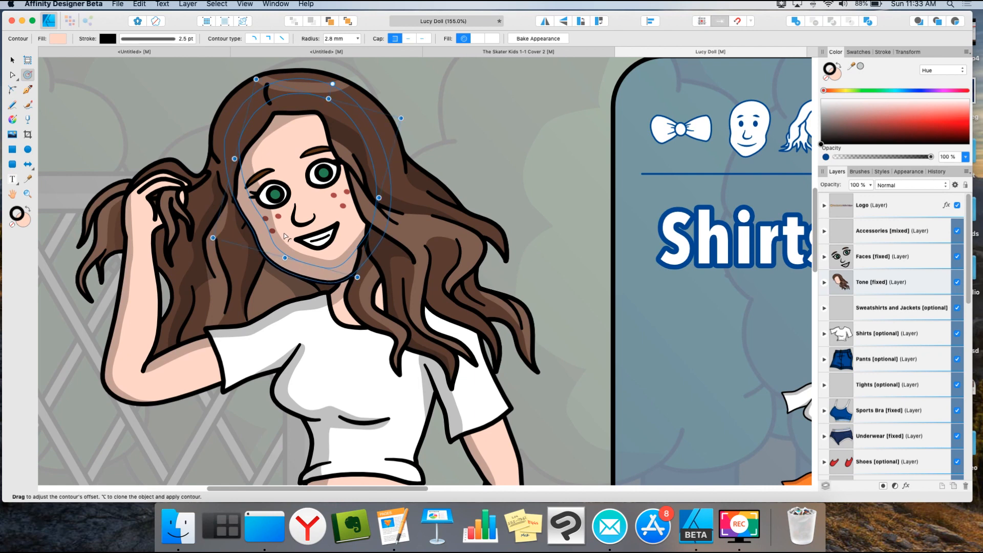
pyautogui.scroll(-3)
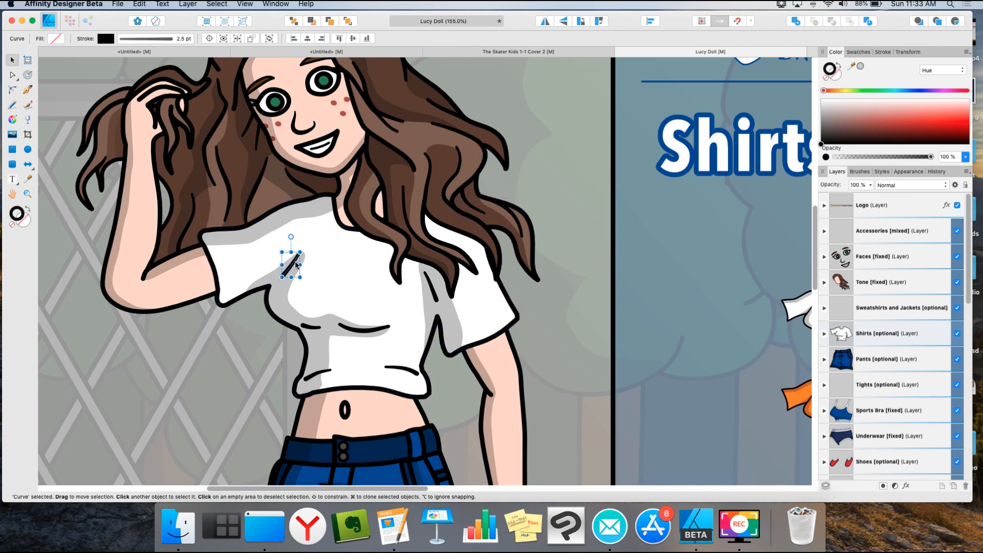
# Step: Bring the shirt and waist into view and select the Contour Tool for the shirt curve
pyautogui.moveTo(292, 261); pyautogui.dragTo(277, 274)
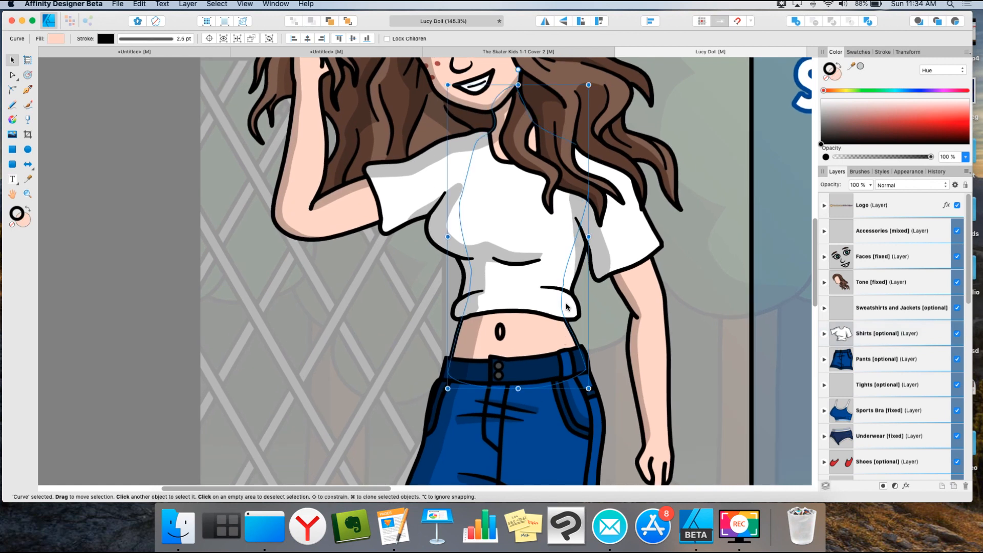
pyautogui.click(27, 75)
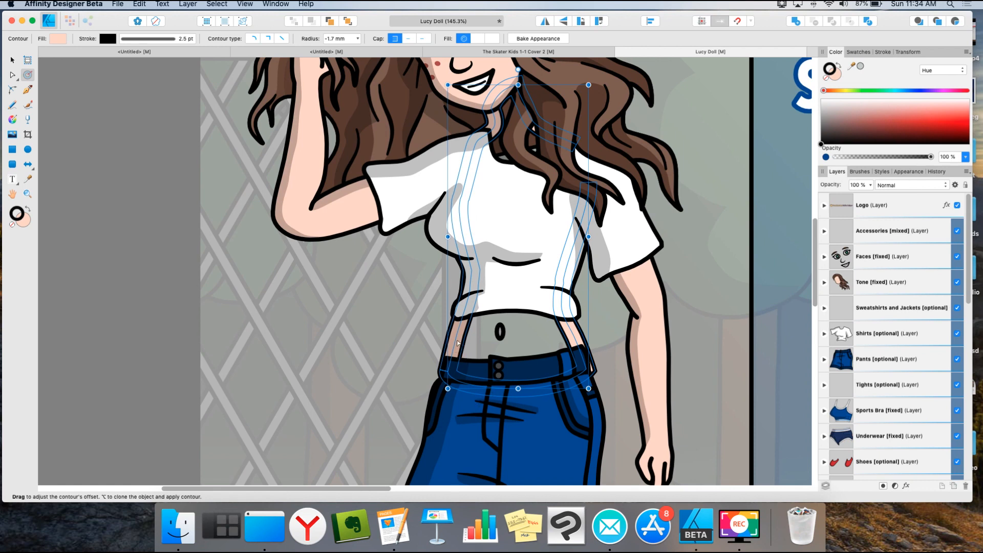
pyautogui.moveTo(552, 80)
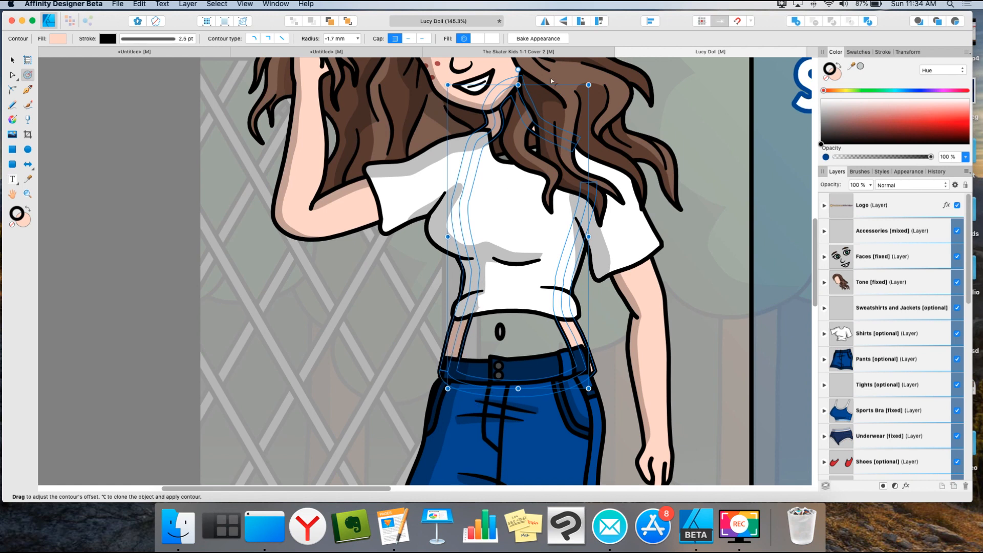
pyautogui.moveTo(518, 51)
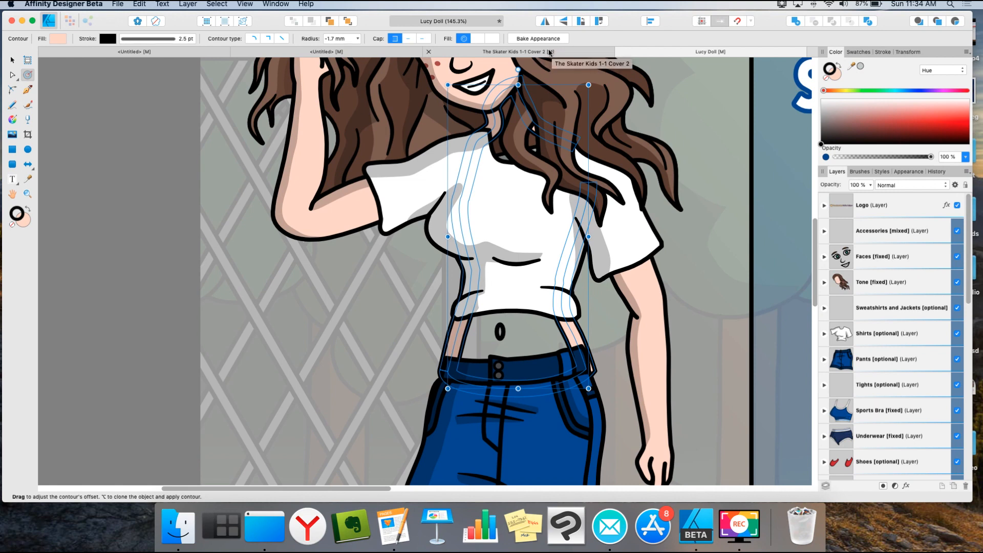
pyautogui.moveTo(537, 38)
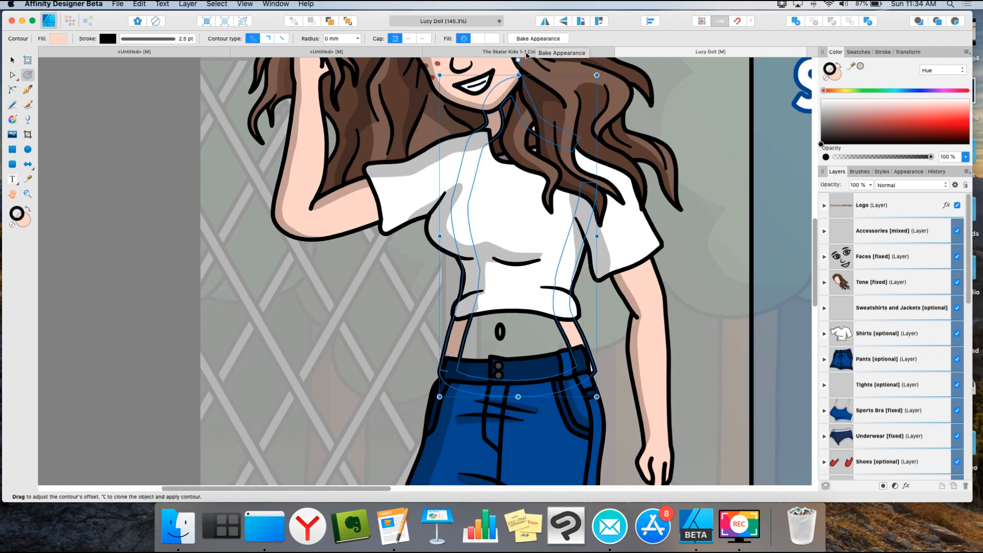
# Step: Bake the shirt's -1.7 mm contour into an editable plain curve
pyautogui.click(10, 75)
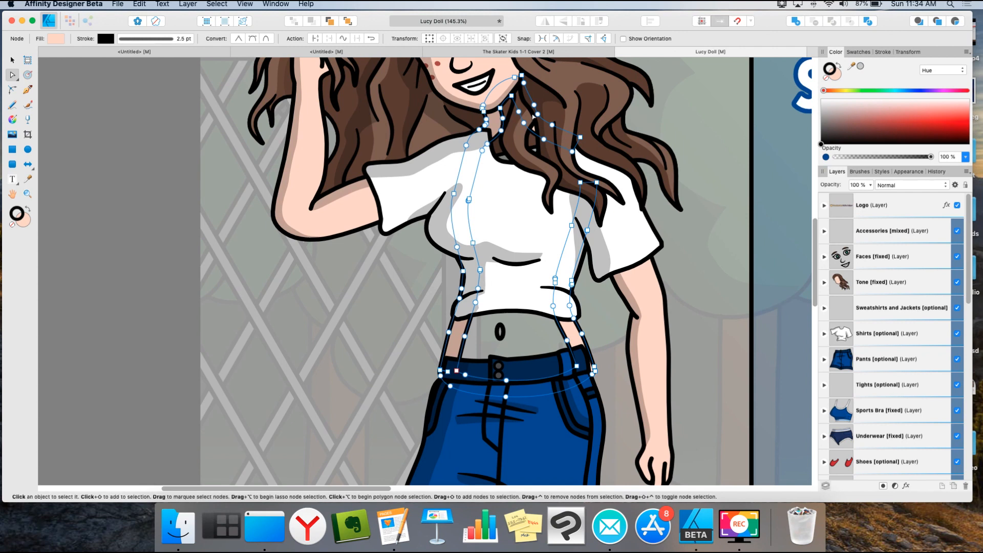
pyautogui.moveTo(555, 145)
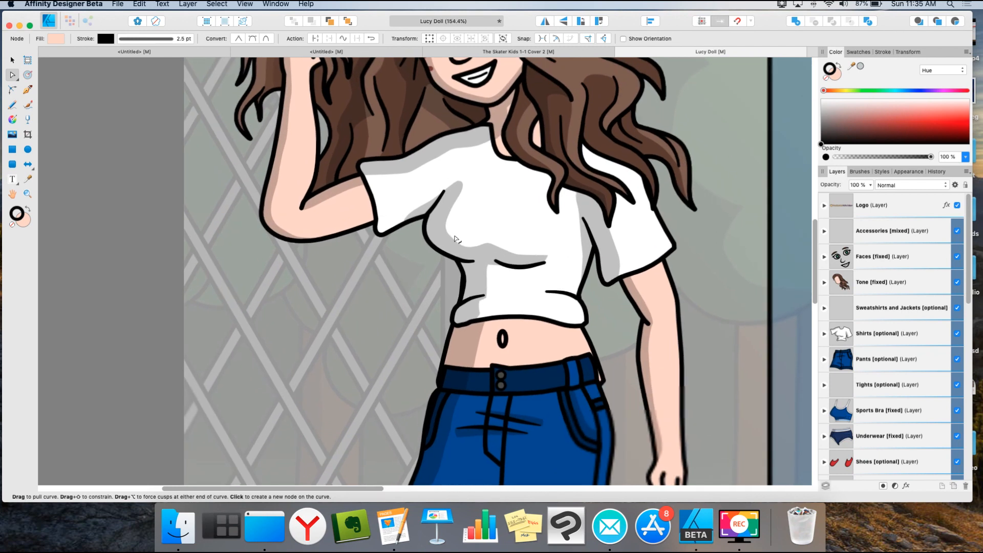
# Step: Select the doll's body curve and pick the Contour Tool to slim its outline
pyautogui.click(476, 225)
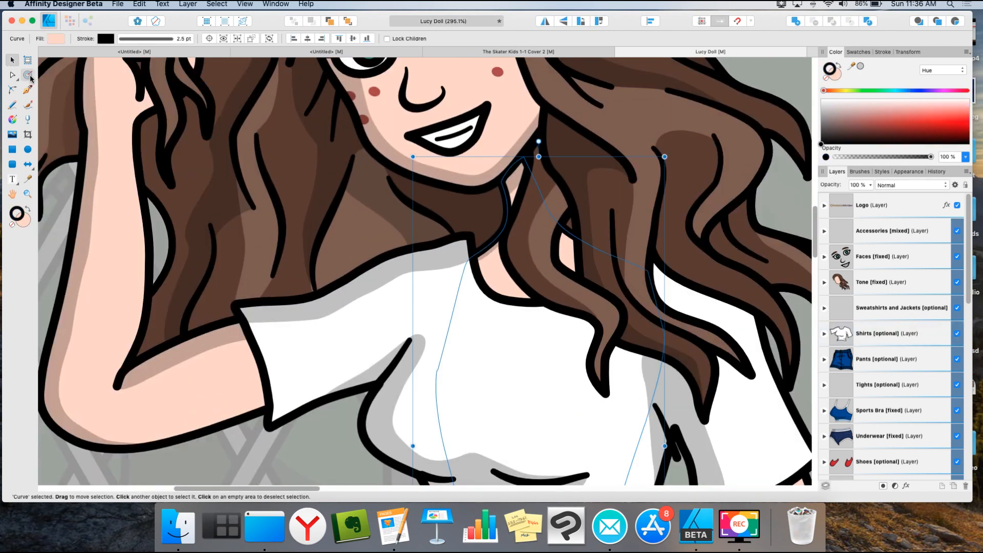
pyautogui.click(28, 74)
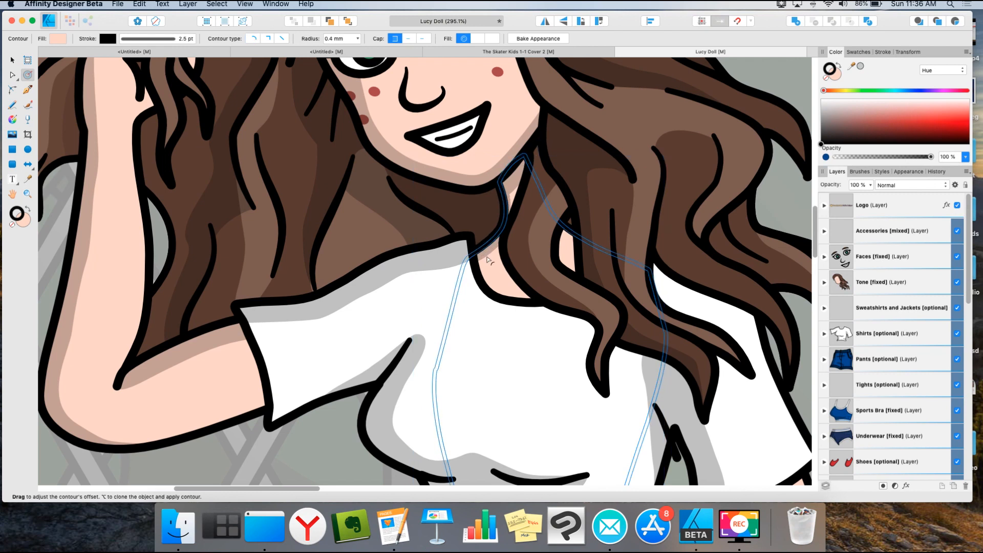